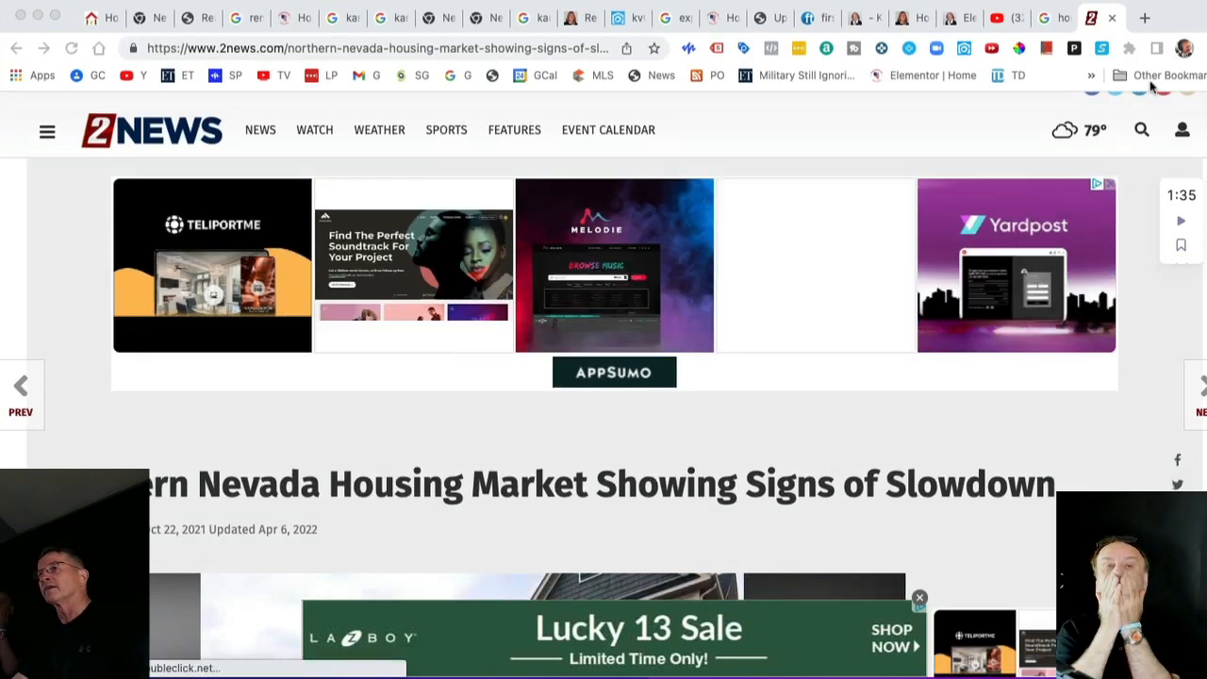
Step: Switch from the 2News housing slowdown article to the myrenohomesforsale.com tab
left_click(1145, 17)
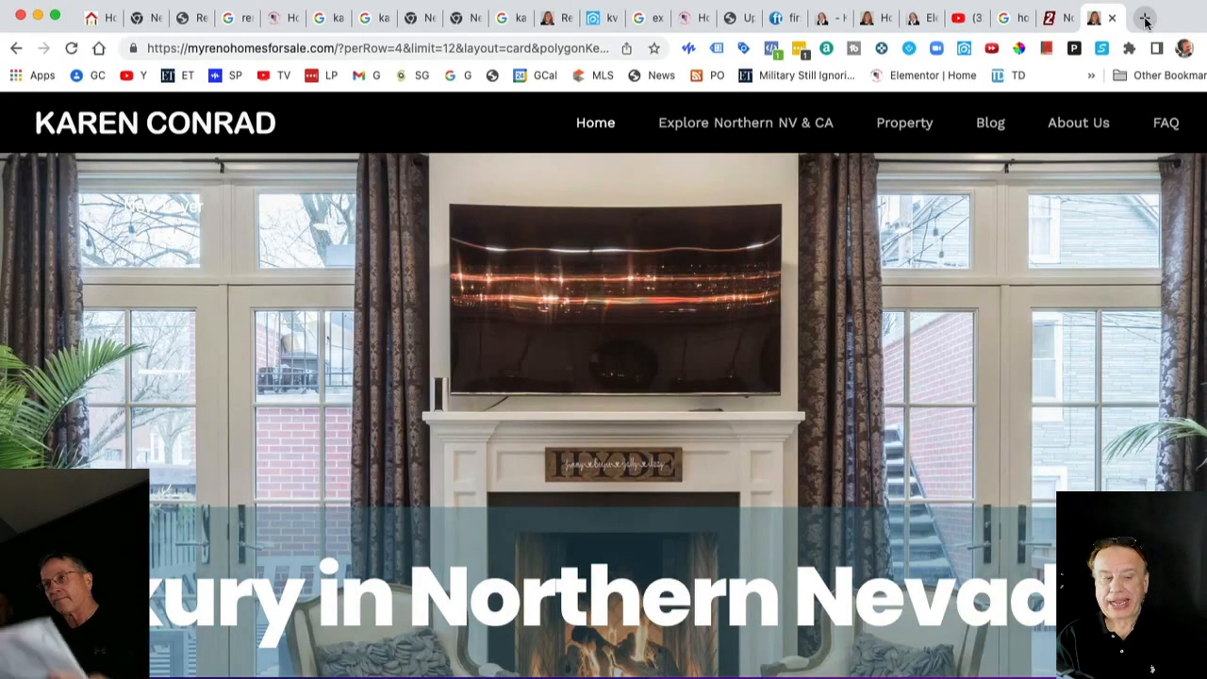
Step: Search Google for 'google map pac' in a new tab and open the Ms. PAC-Maps post
left_click(1144, 17)
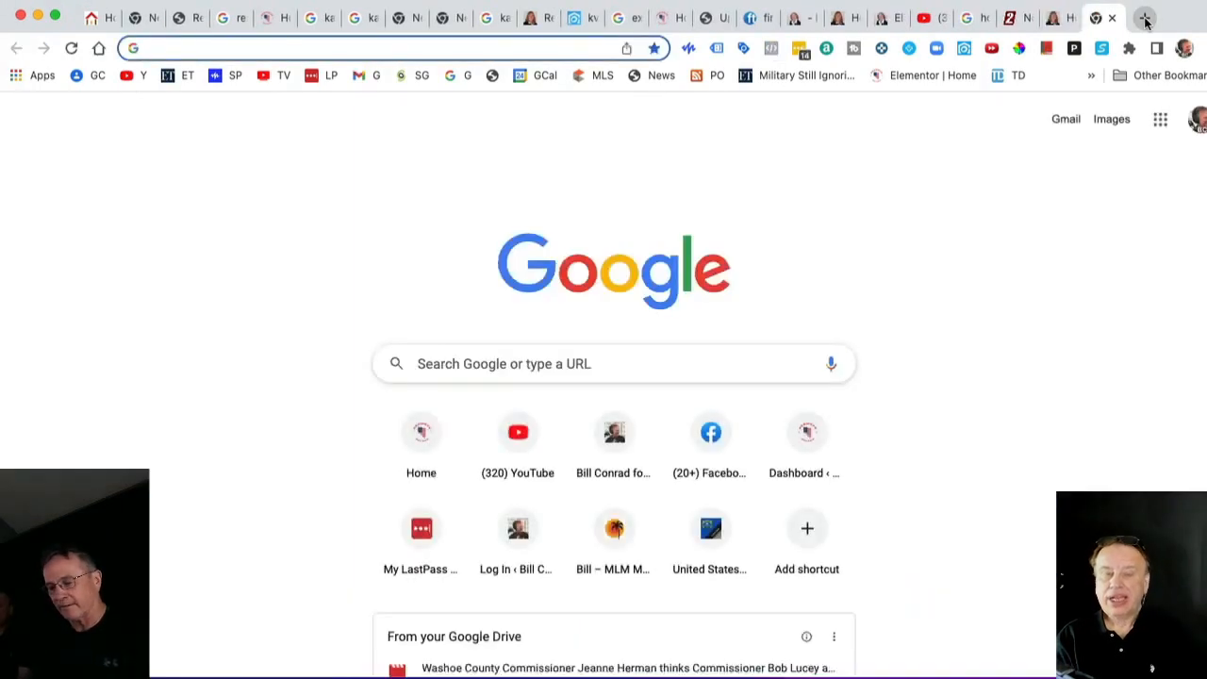
type("google map pac")
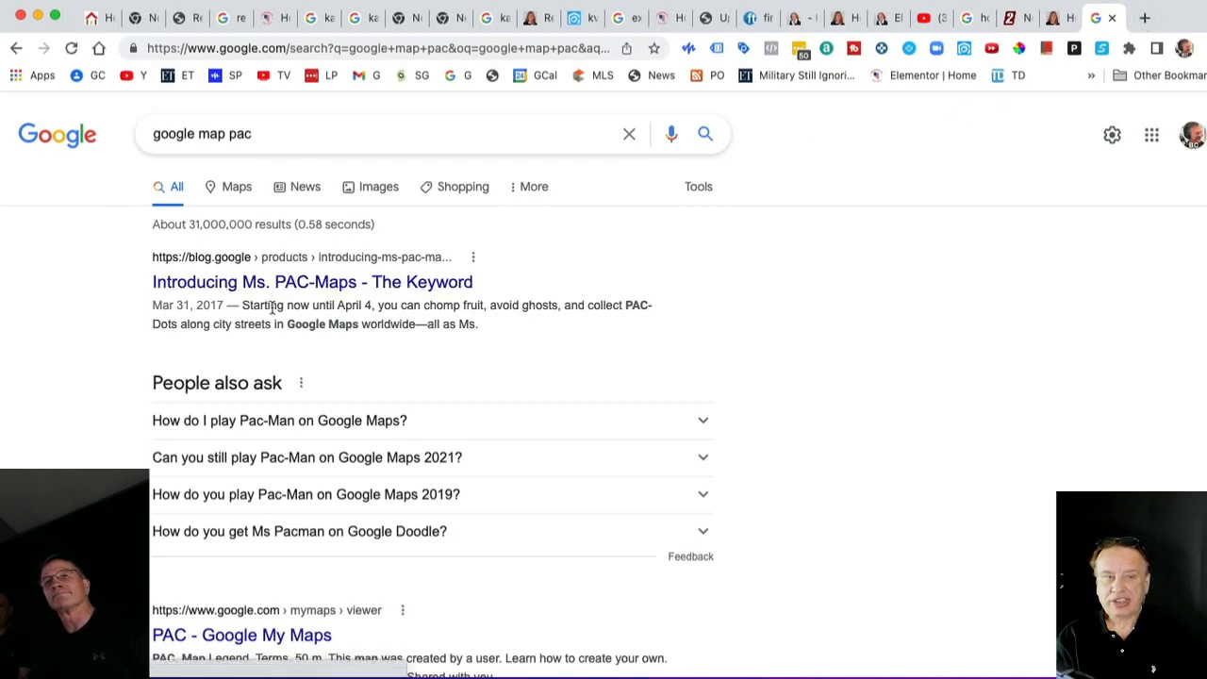
left_click(312, 282)
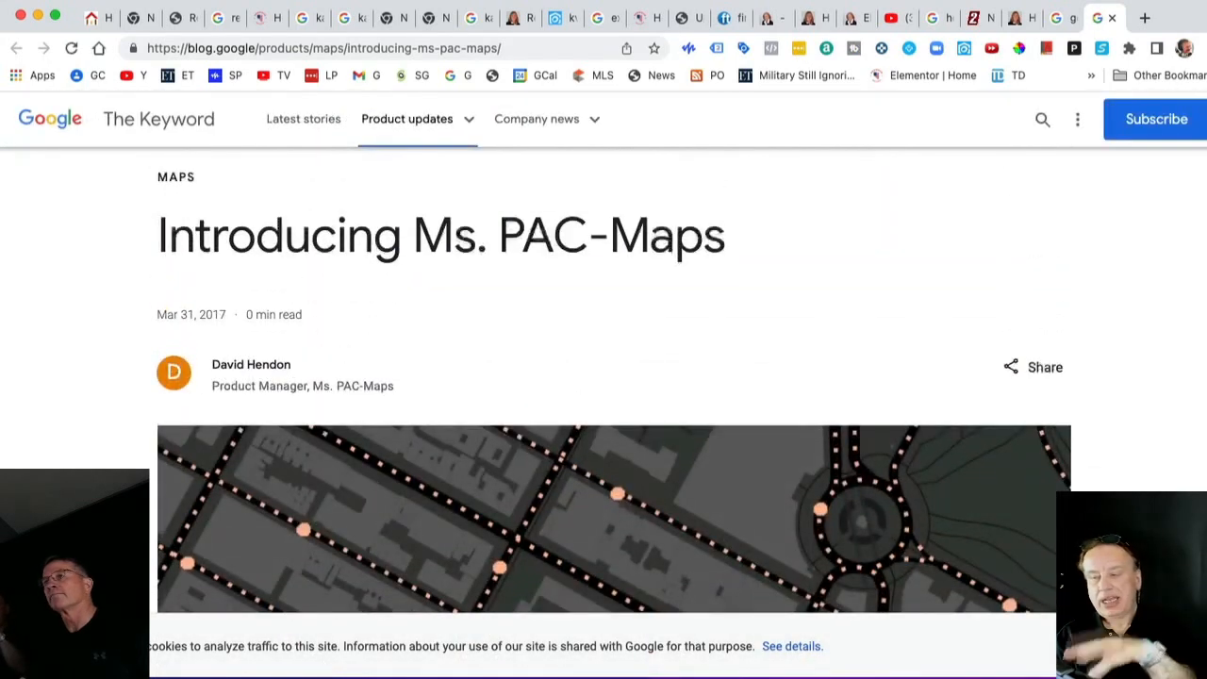
Step: Scroll through the Ms. PAC-Maps blog post to its Maps tag and back to the title
left_click(1143, 17)
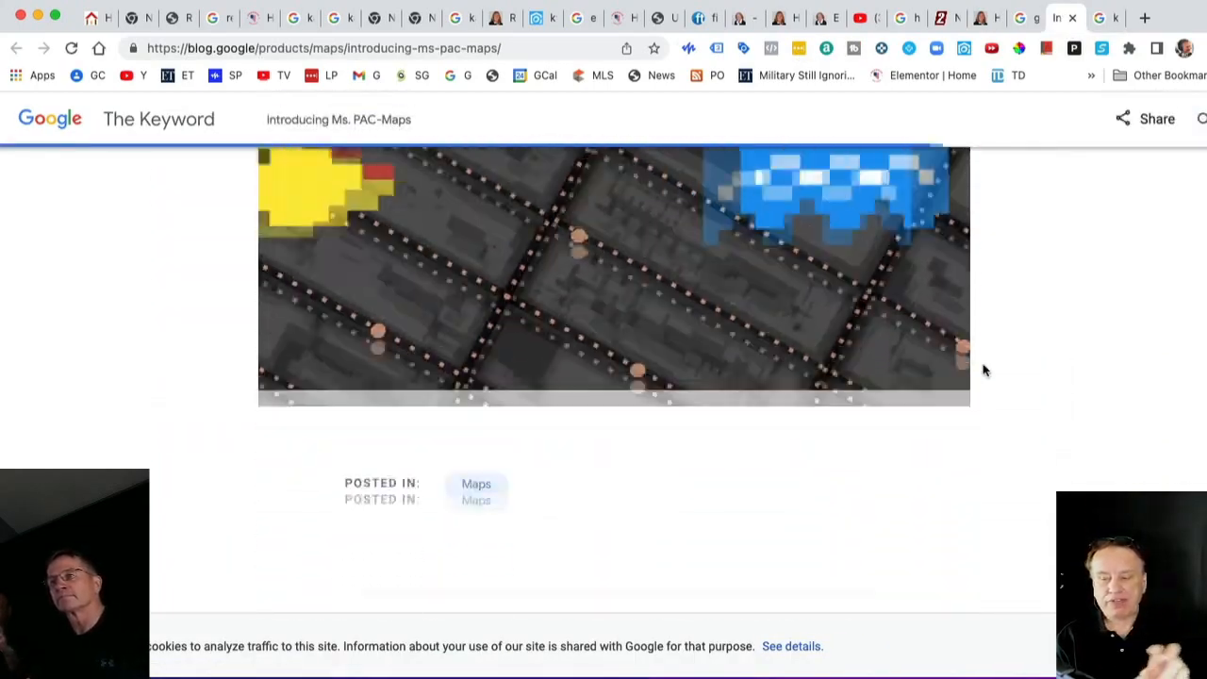
scroll("down", 3)
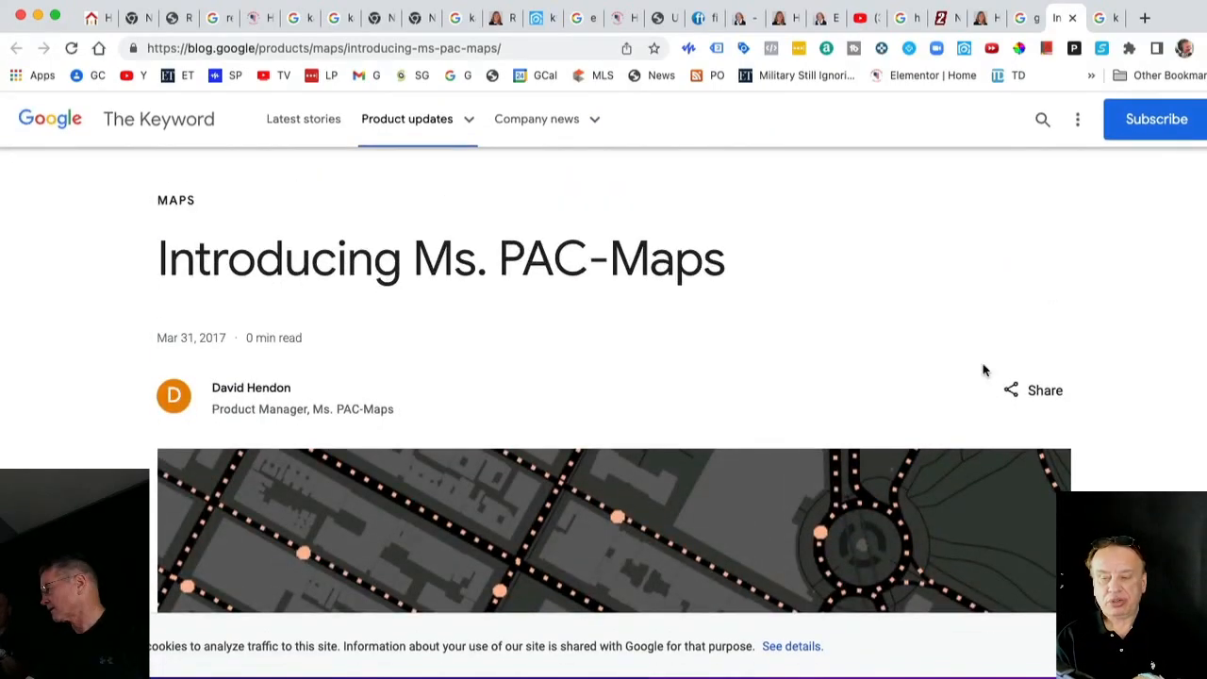
mouse_move(1080, 331)
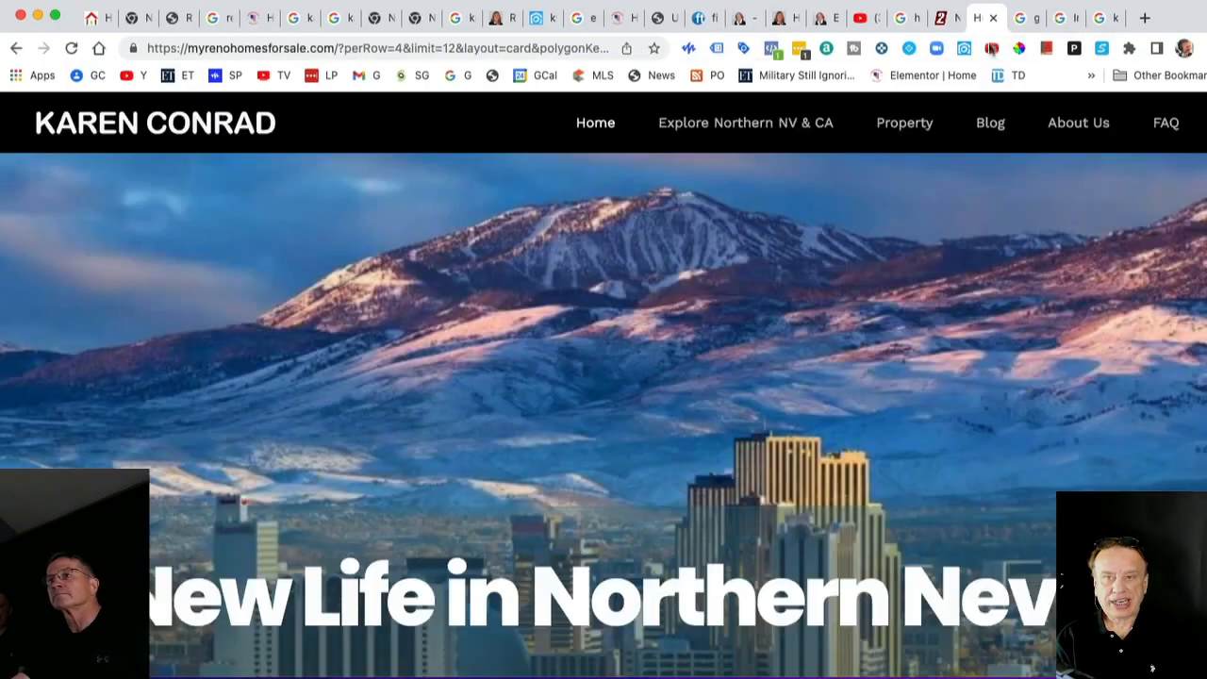
Step: Scroll down the Karen Conrad home page and back up to the top
scroll("down", 3)
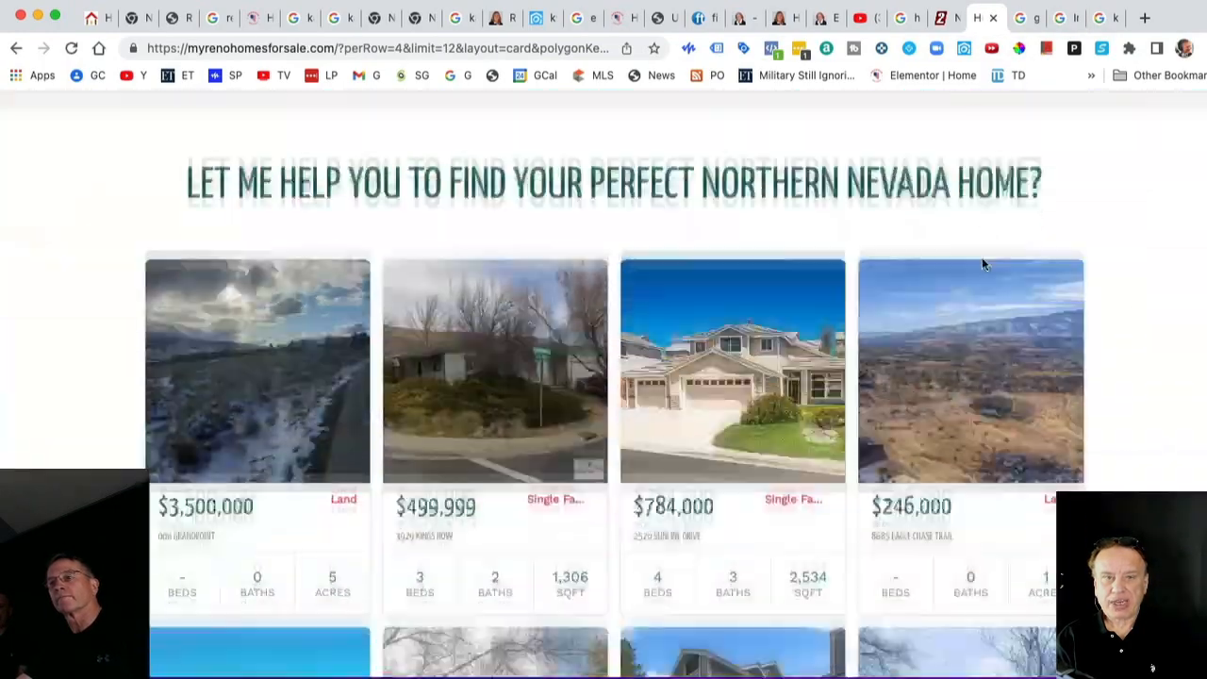
scroll("down", 3)
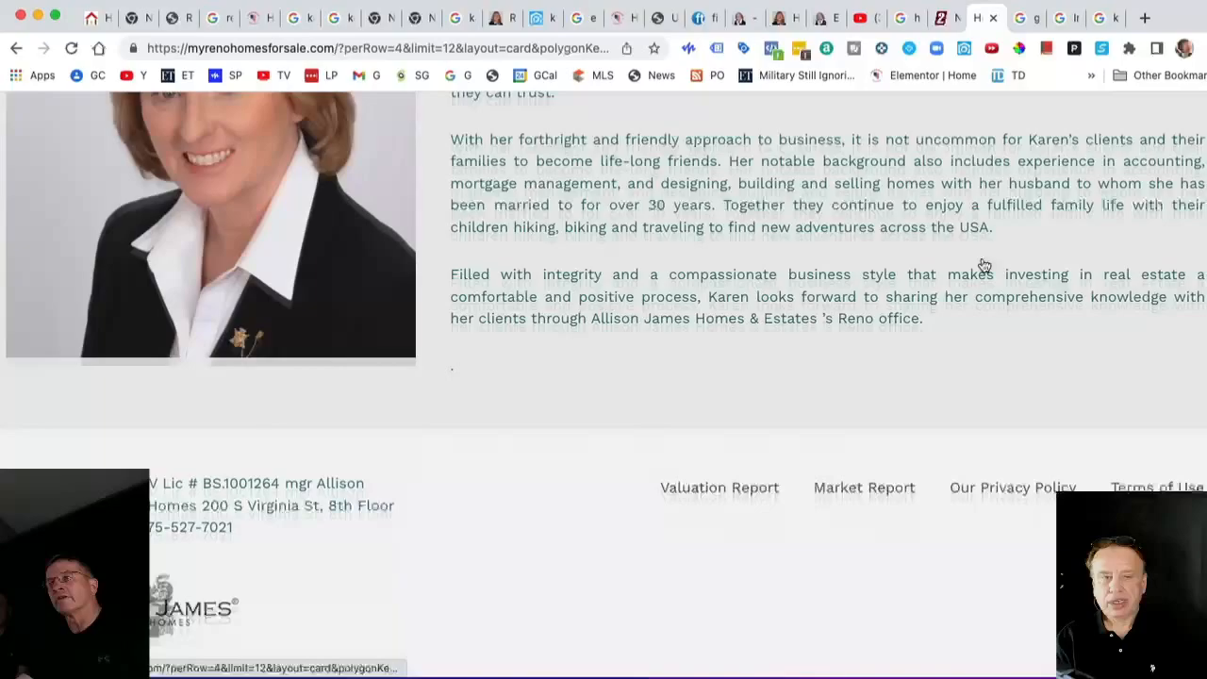
scroll("up", 3)
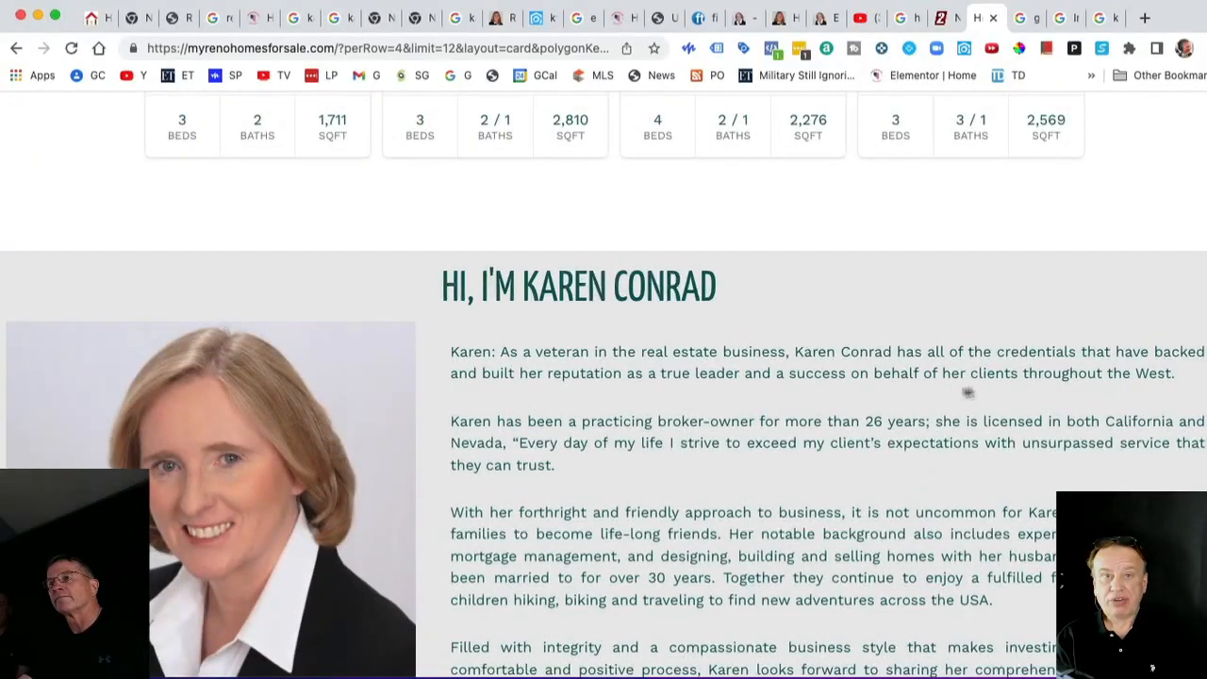
scroll("up", 3)
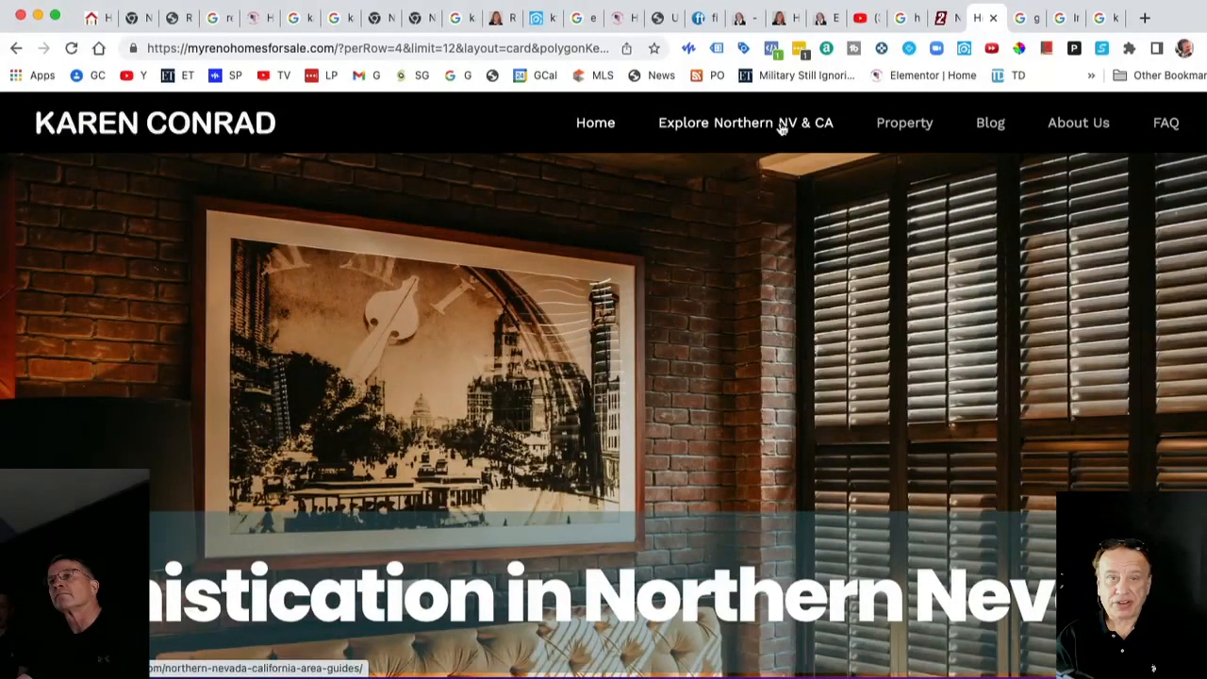
Step: Open the Explore Northern NV & CA guides and browse the Reno City guide
left_click(744, 122)
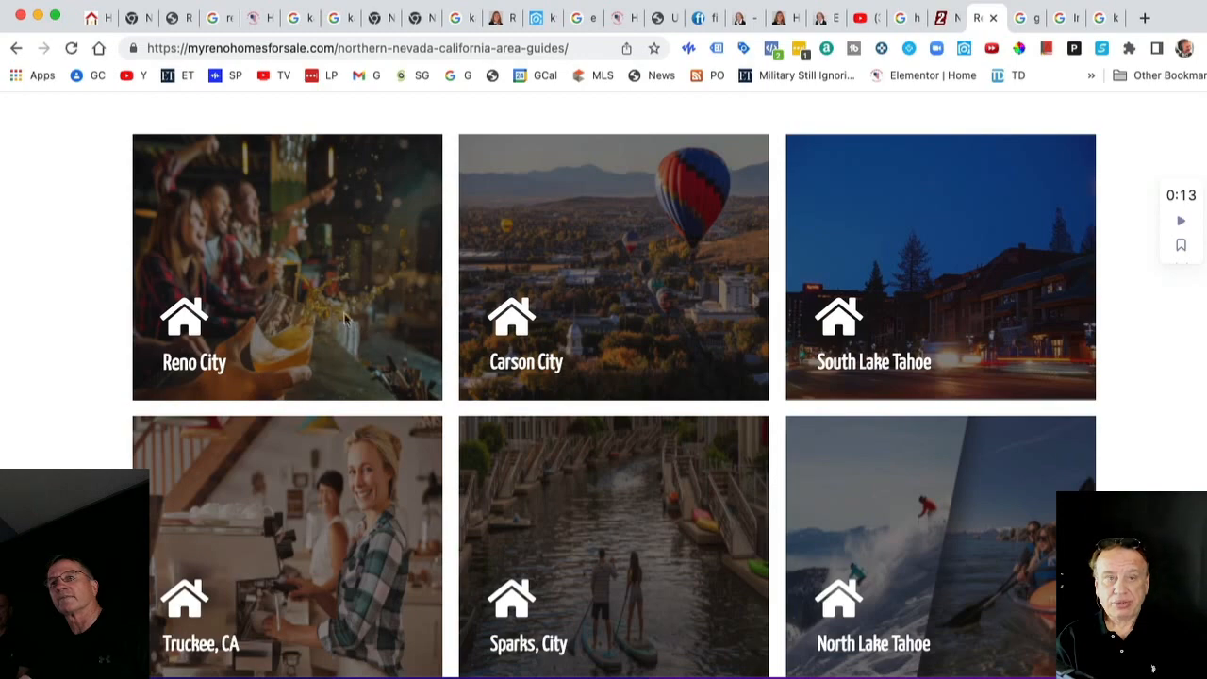
left_click(286, 266)
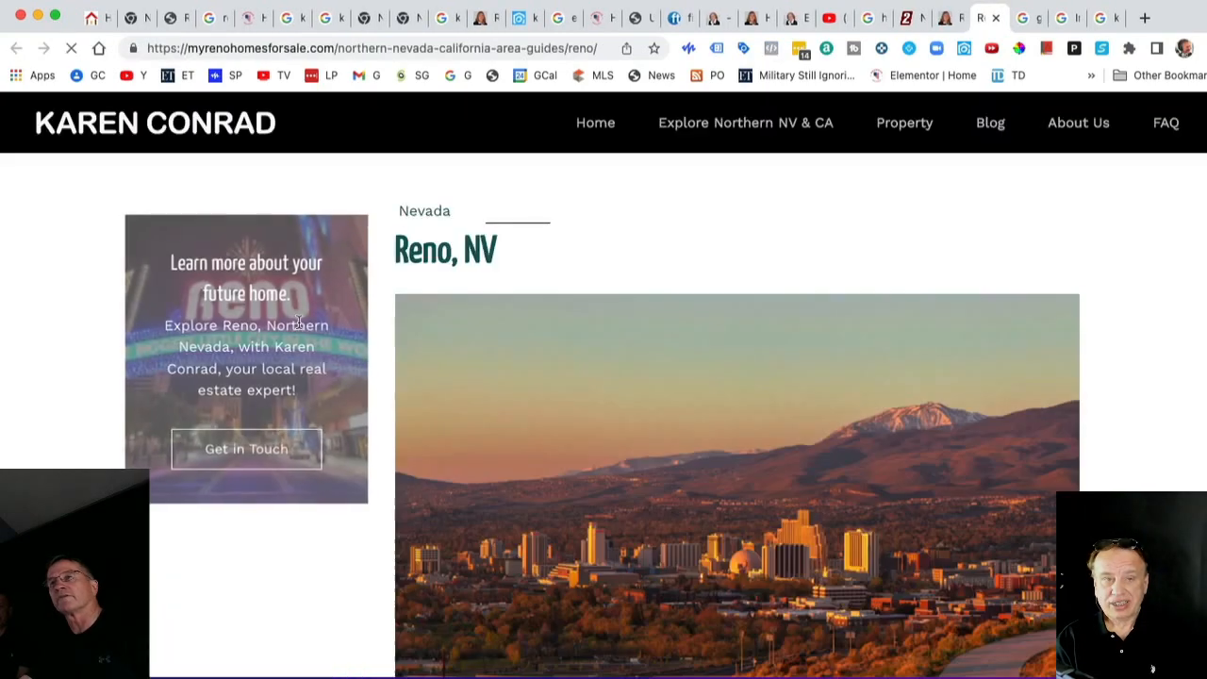
scroll("down", 3)
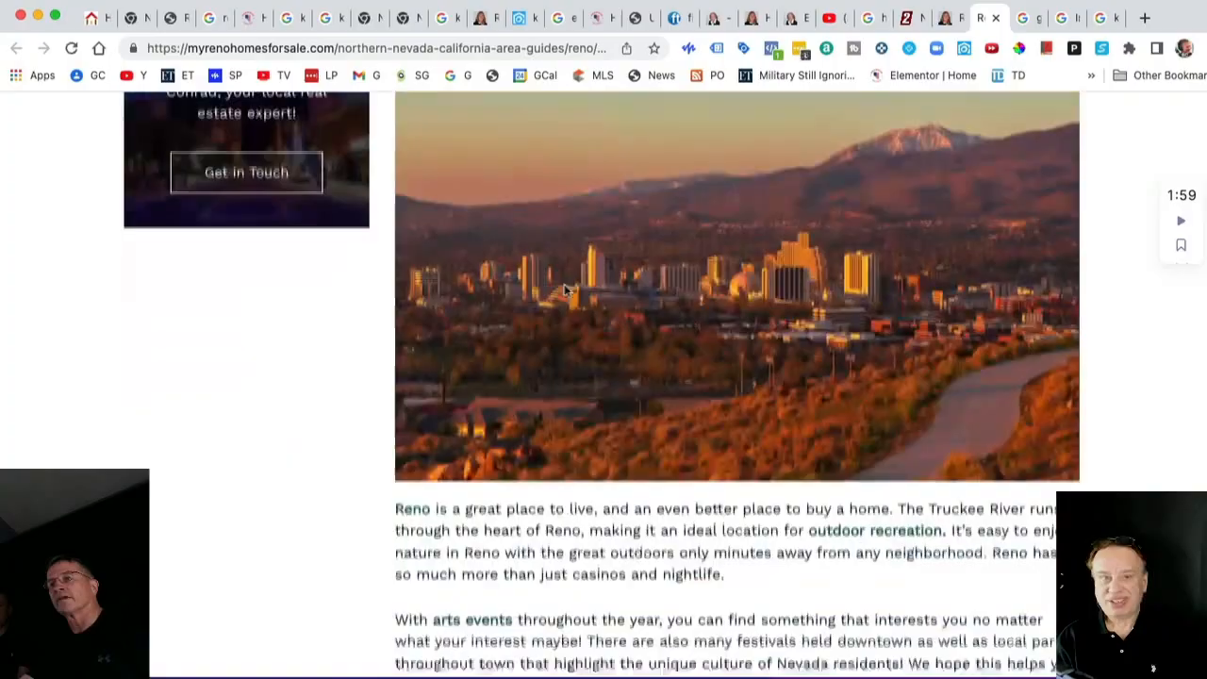
scroll("up", 3)
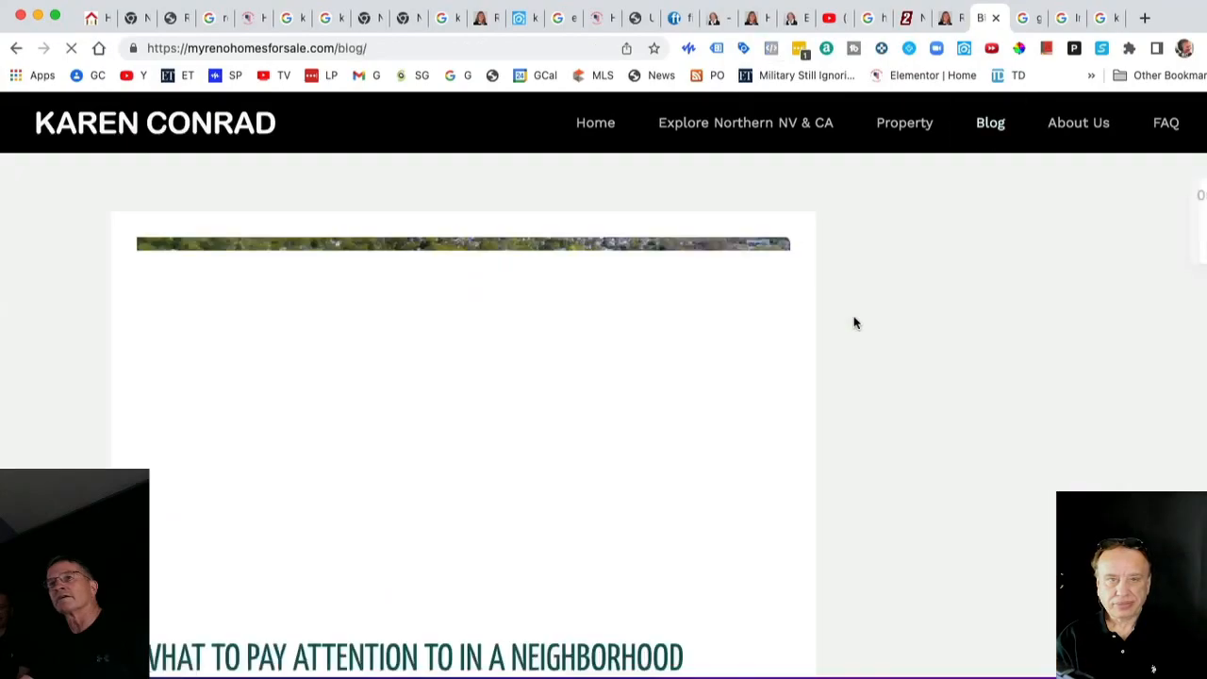
scroll("down", 3)
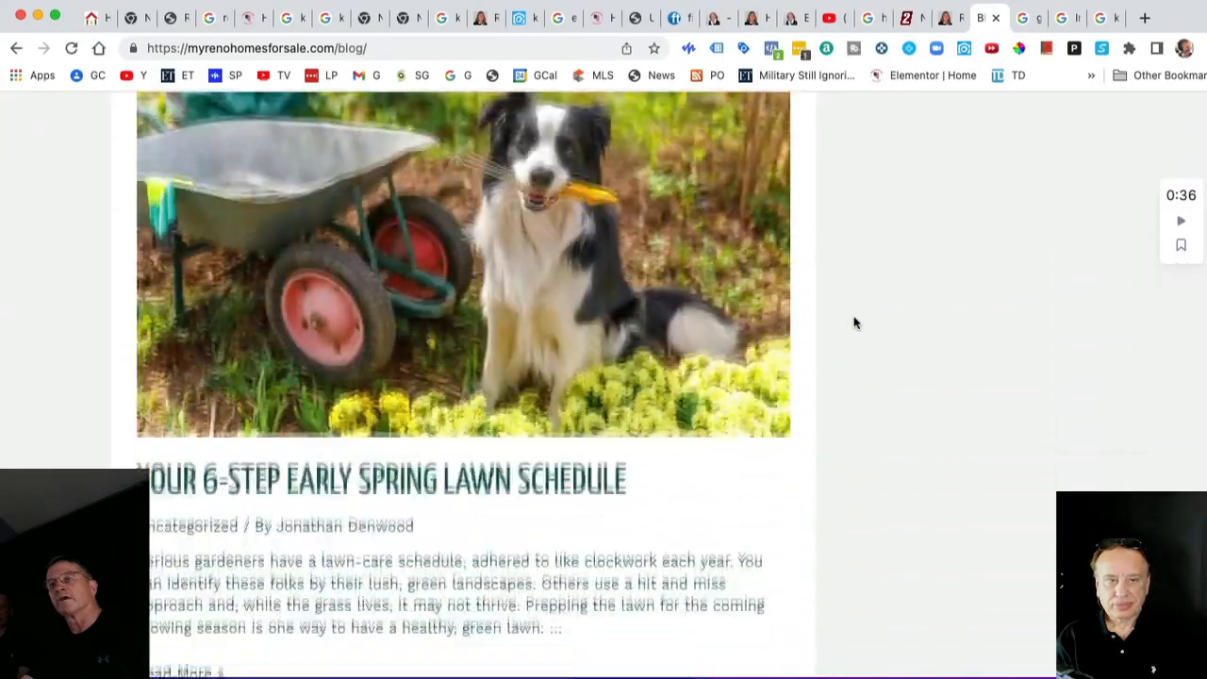
scroll("down", 3)
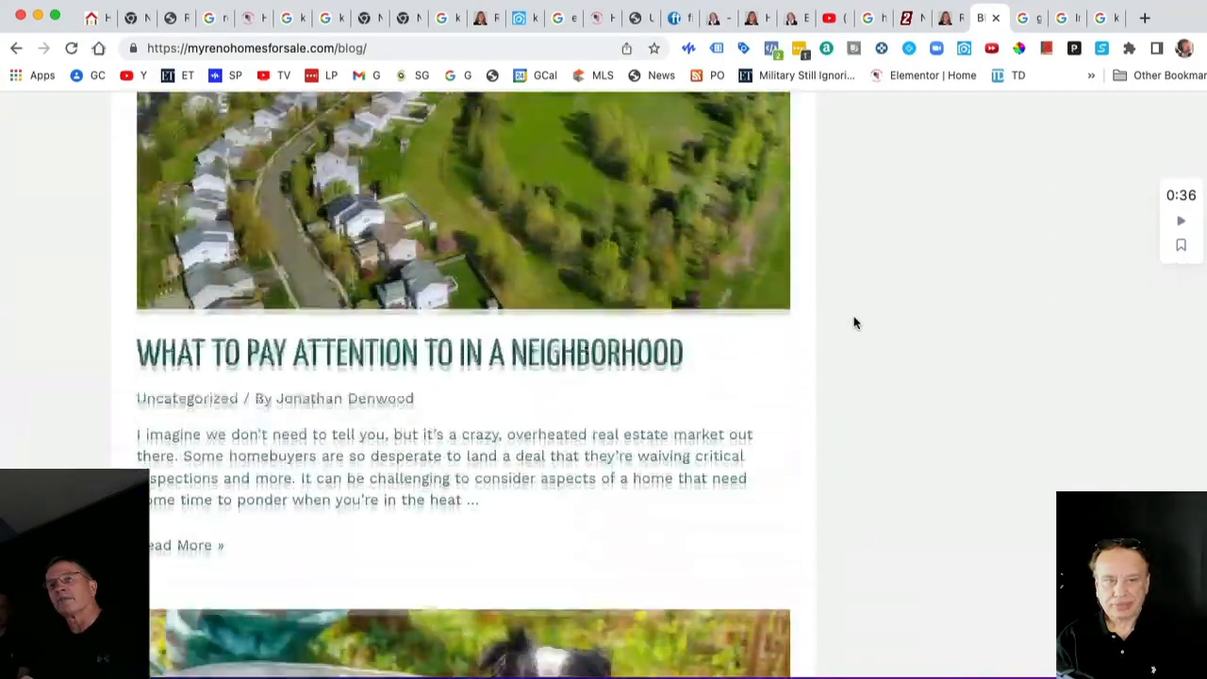
scroll("up", 3)
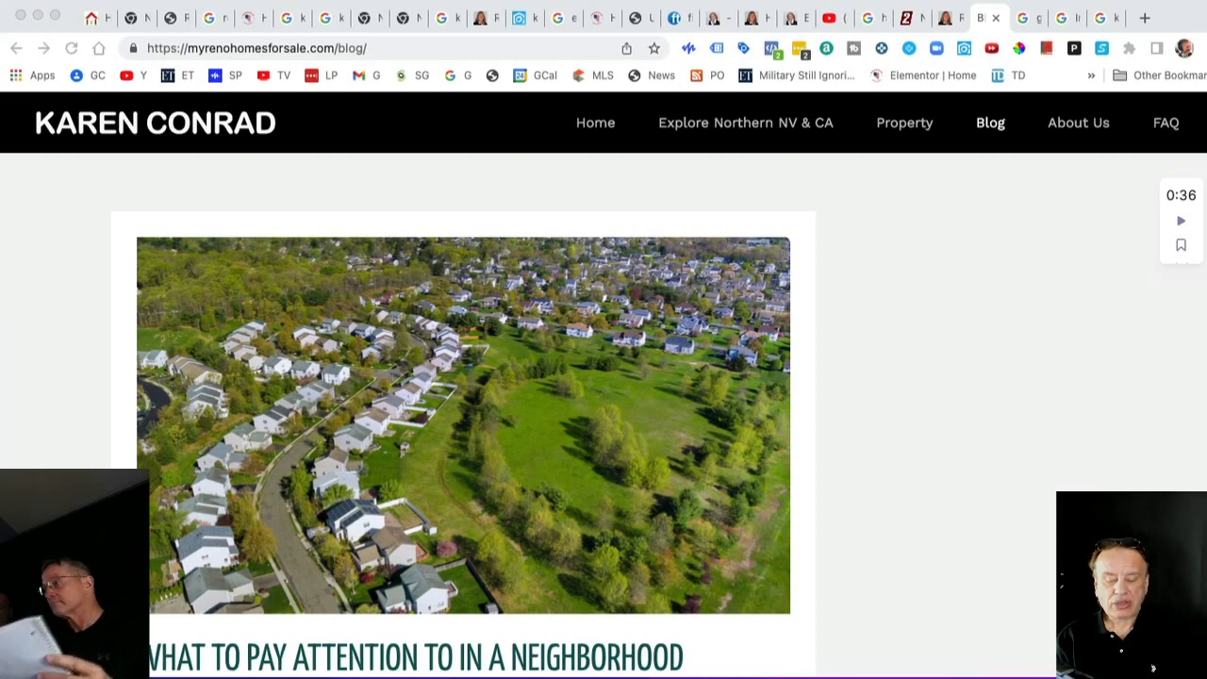
scroll("down", 3)
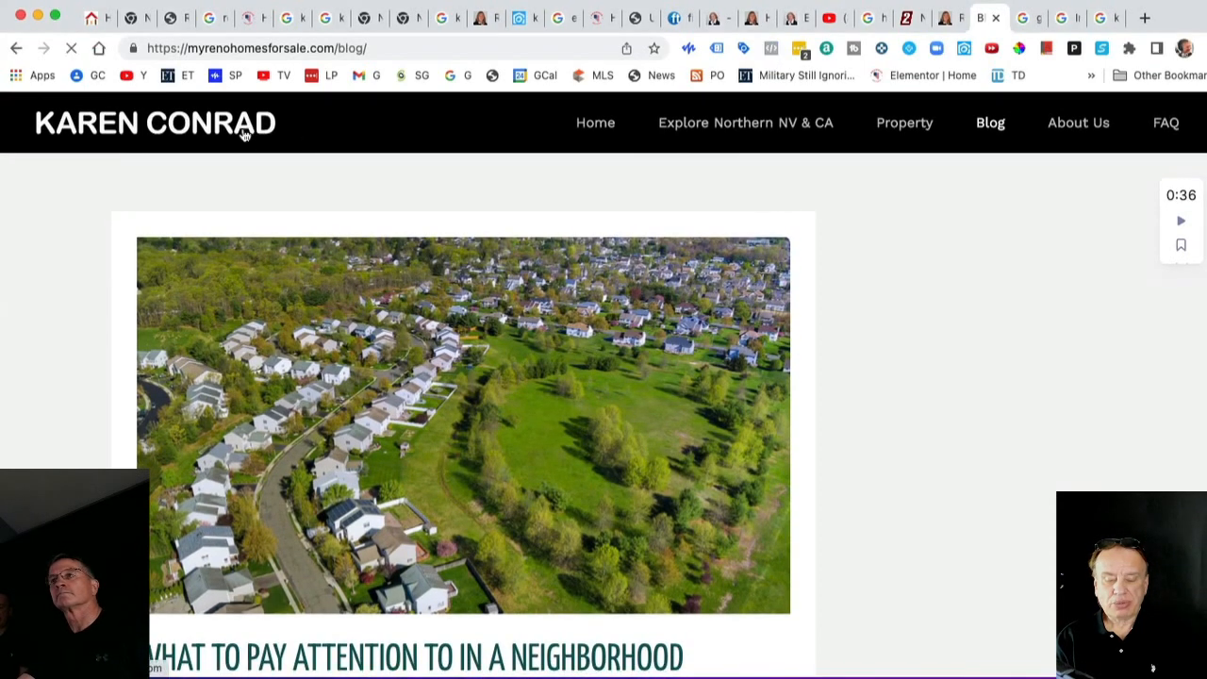
Step: Return home, open karenconrad.com in a new tab, and play its first embedded video
left_click(595, 122)
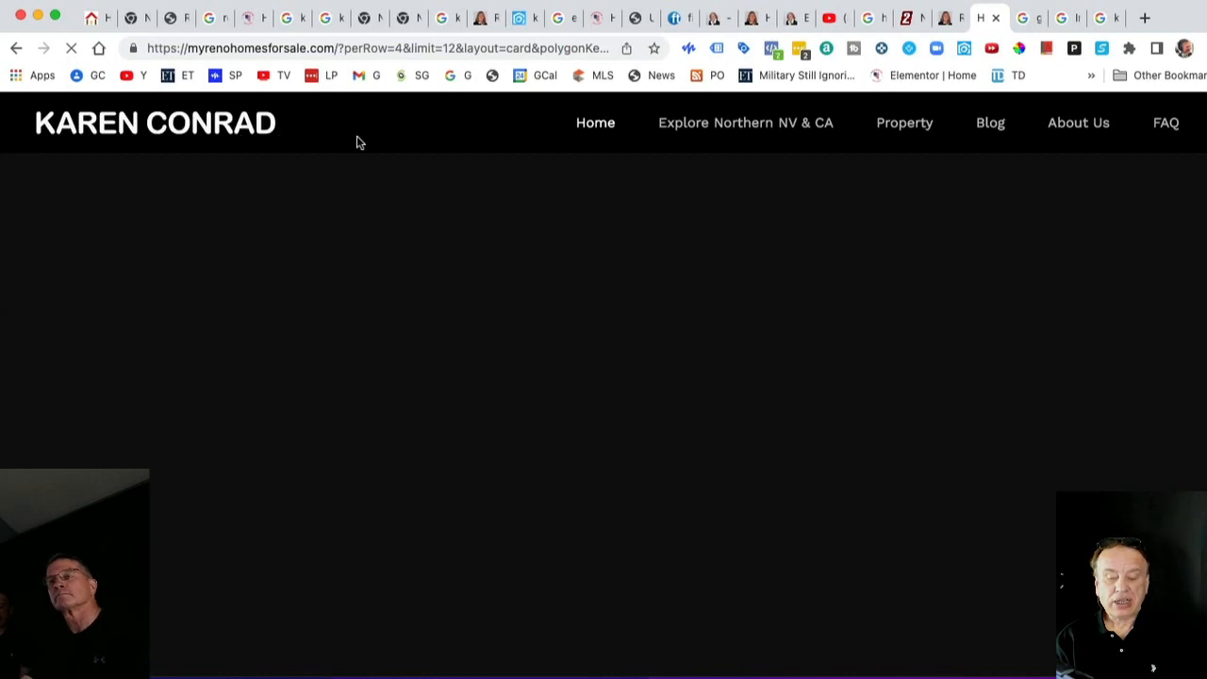
mouse_move(396, 145)
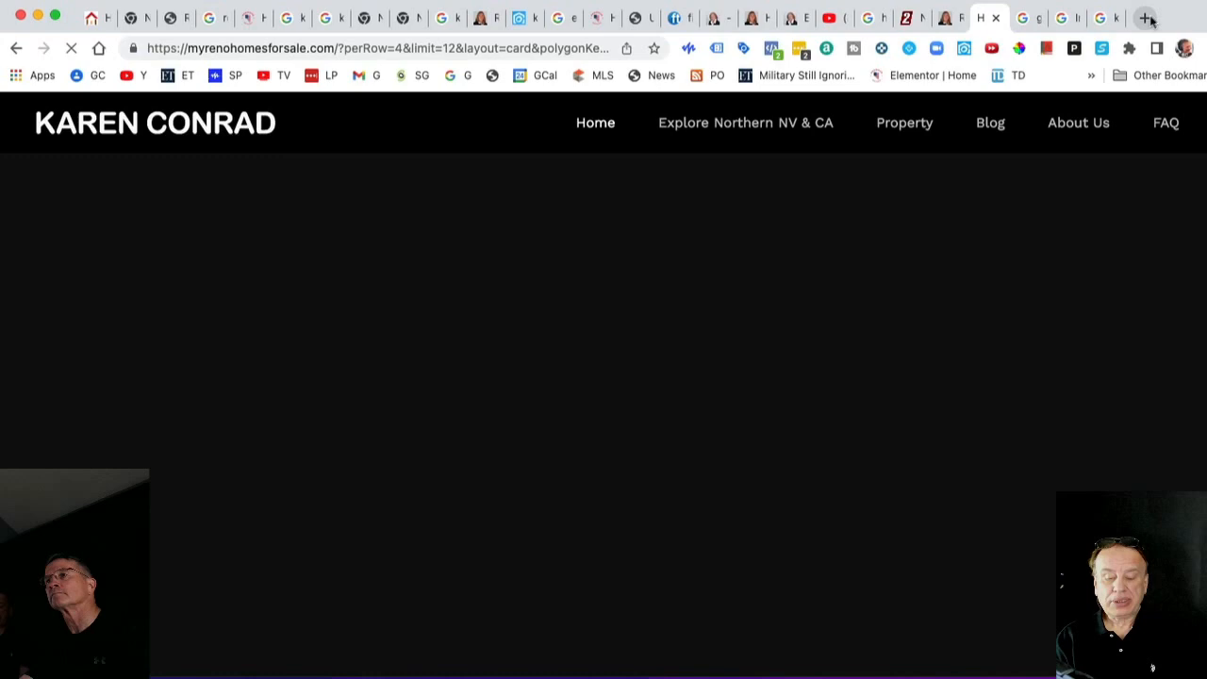
left_click(1143, 18)
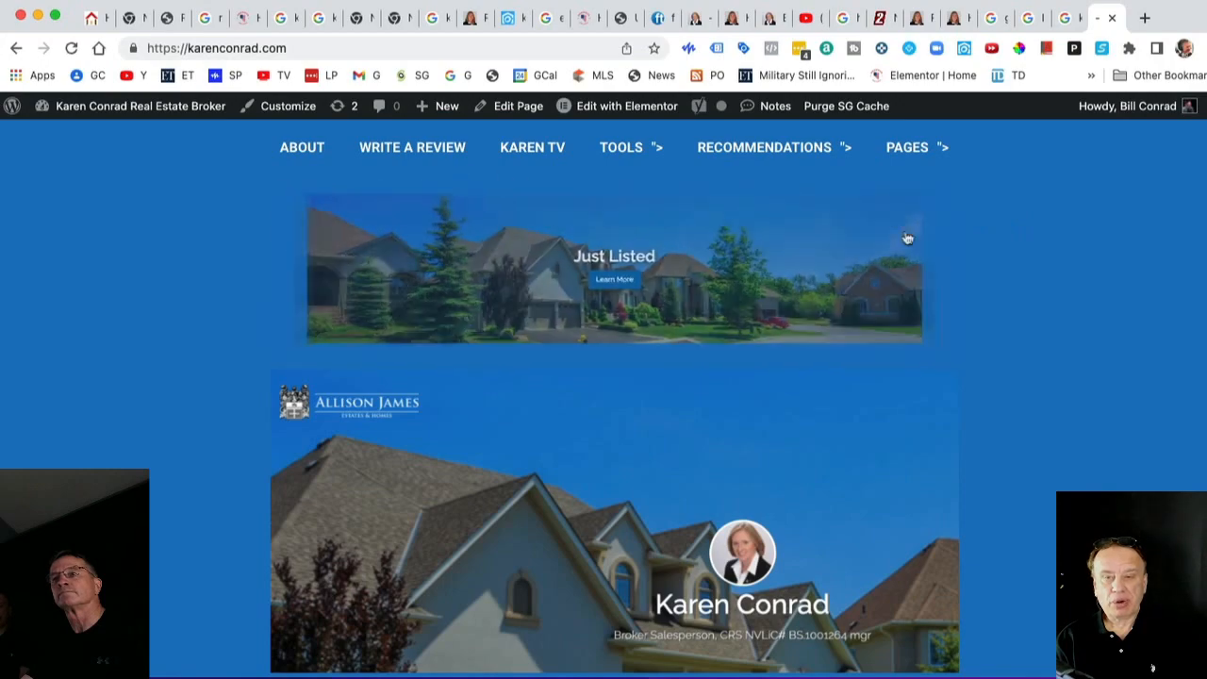
scroll("down", 3)
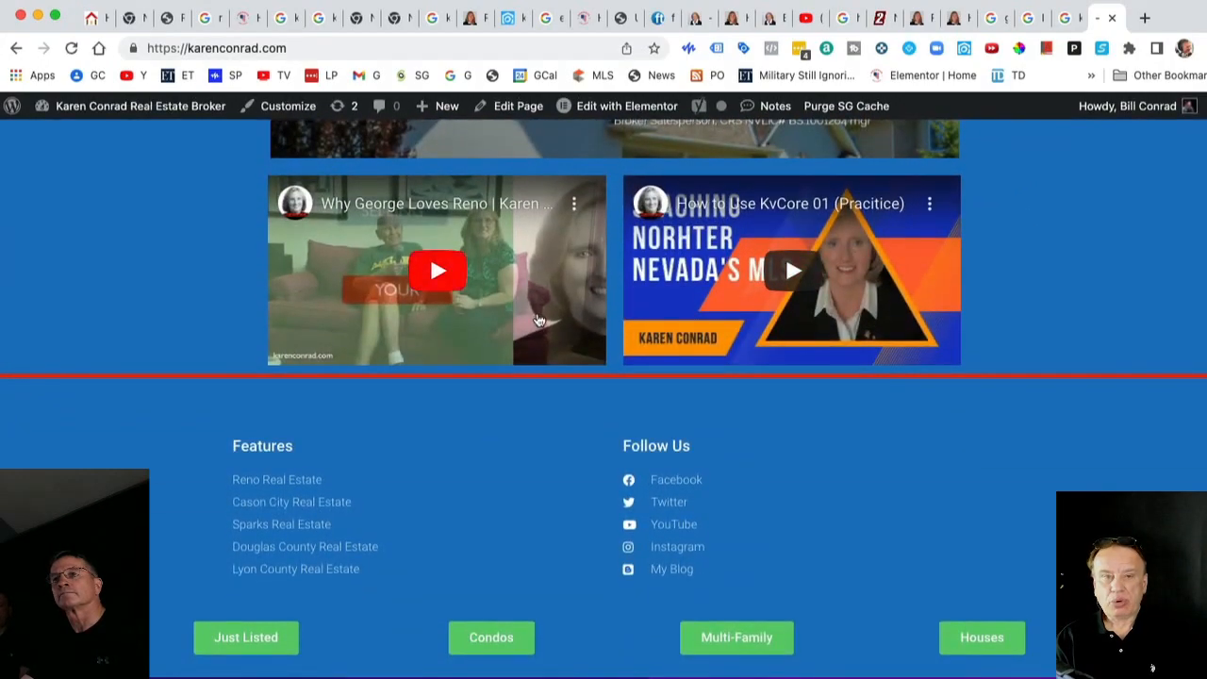
left_click(436, 270)
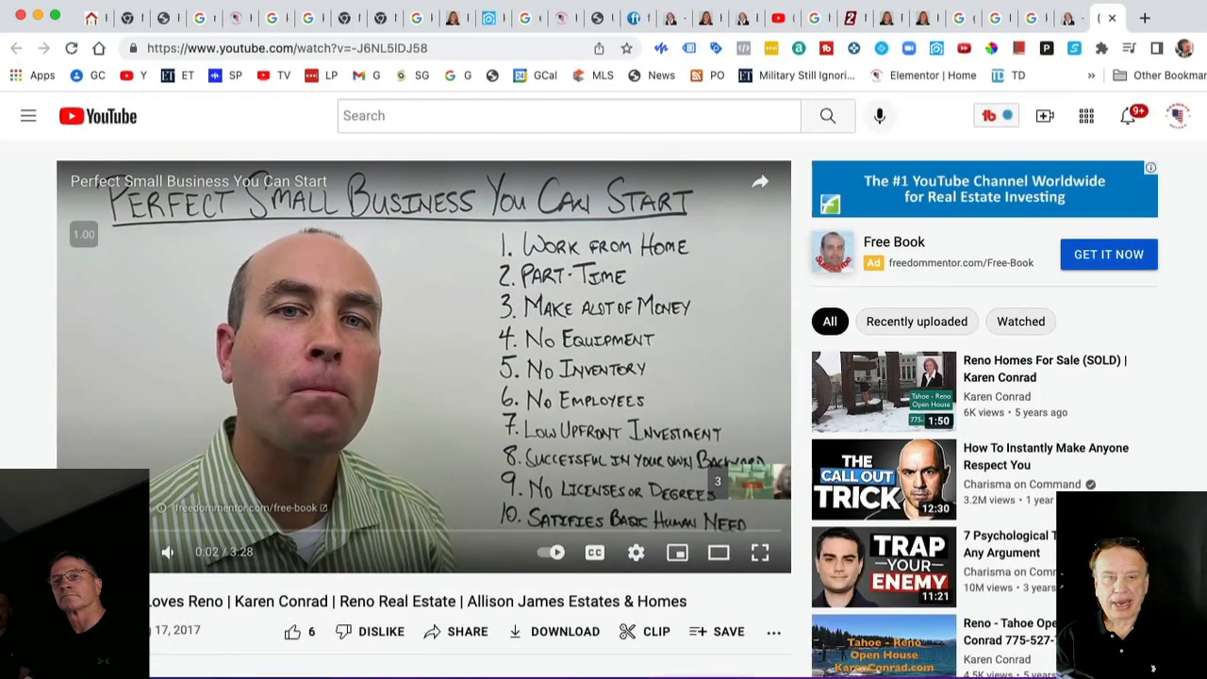
Step: View the video description and Karen Conrad TV channel, then return to myrenohomesforsale.com
scroll("down", 3)
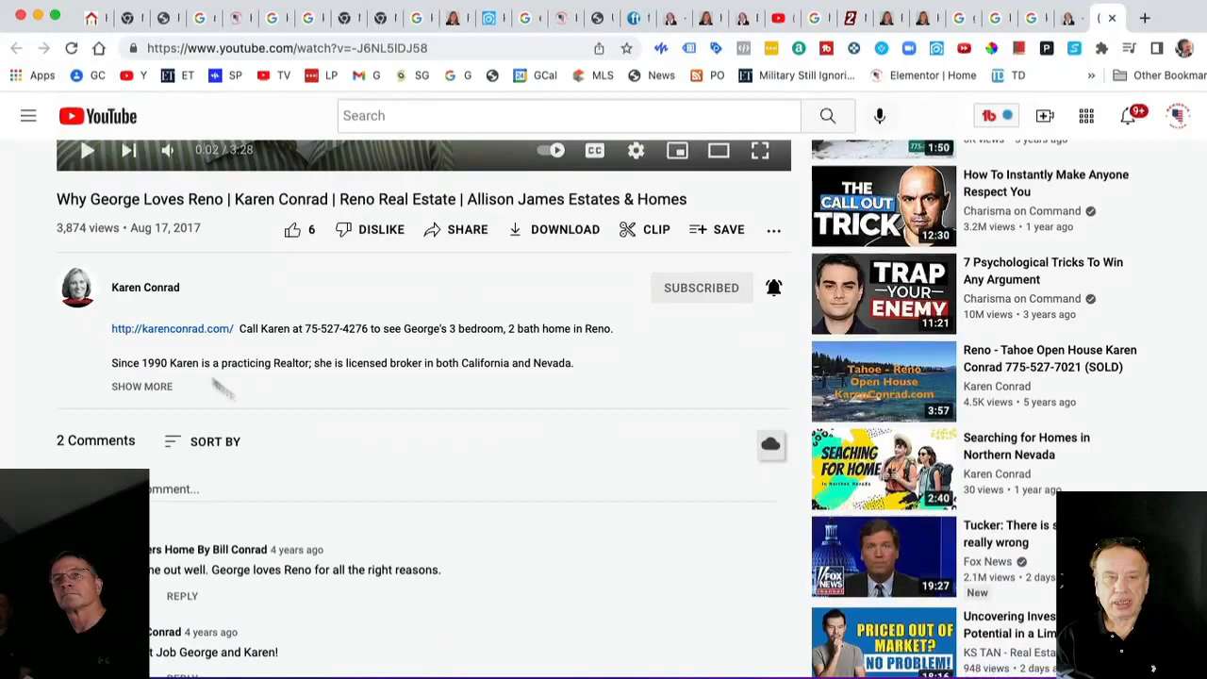
left_click(145, 287)
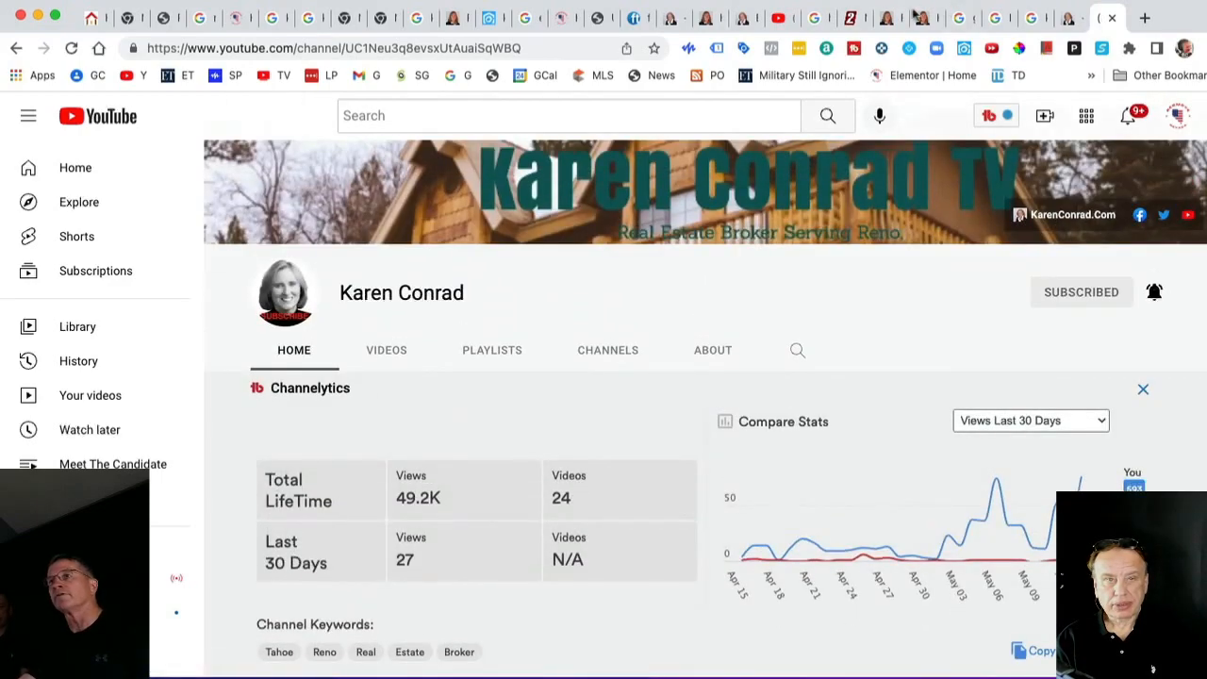
left_click(887, 17)
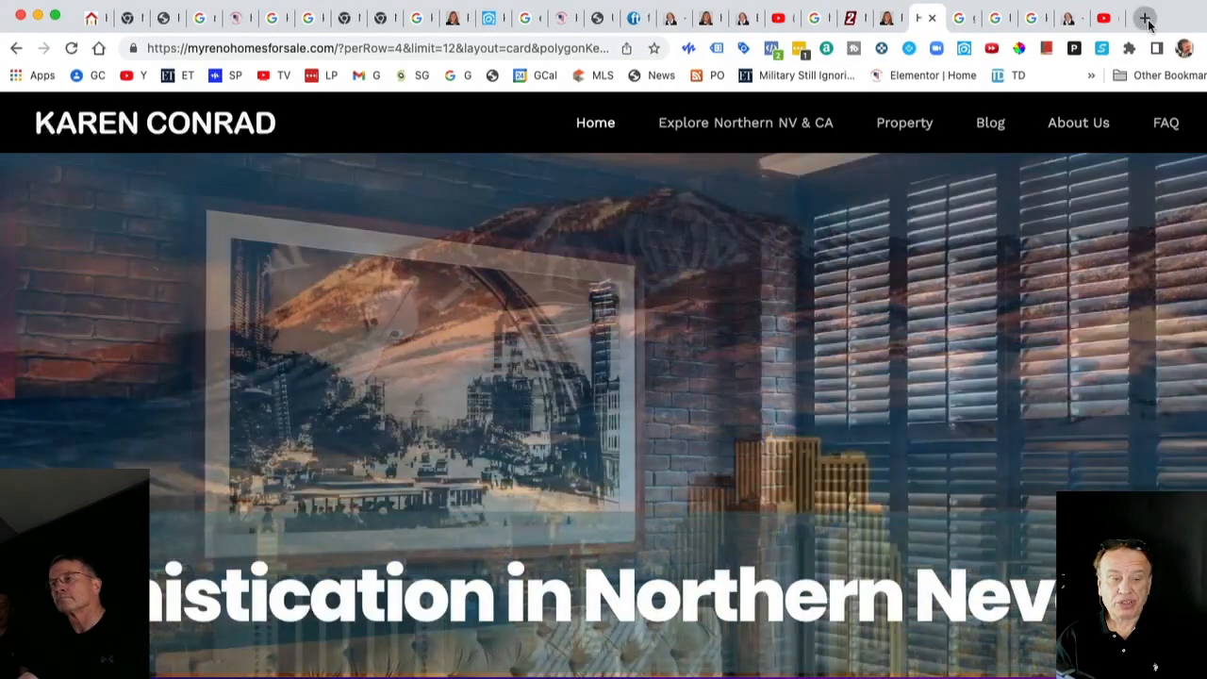
left_click(1143, 18)
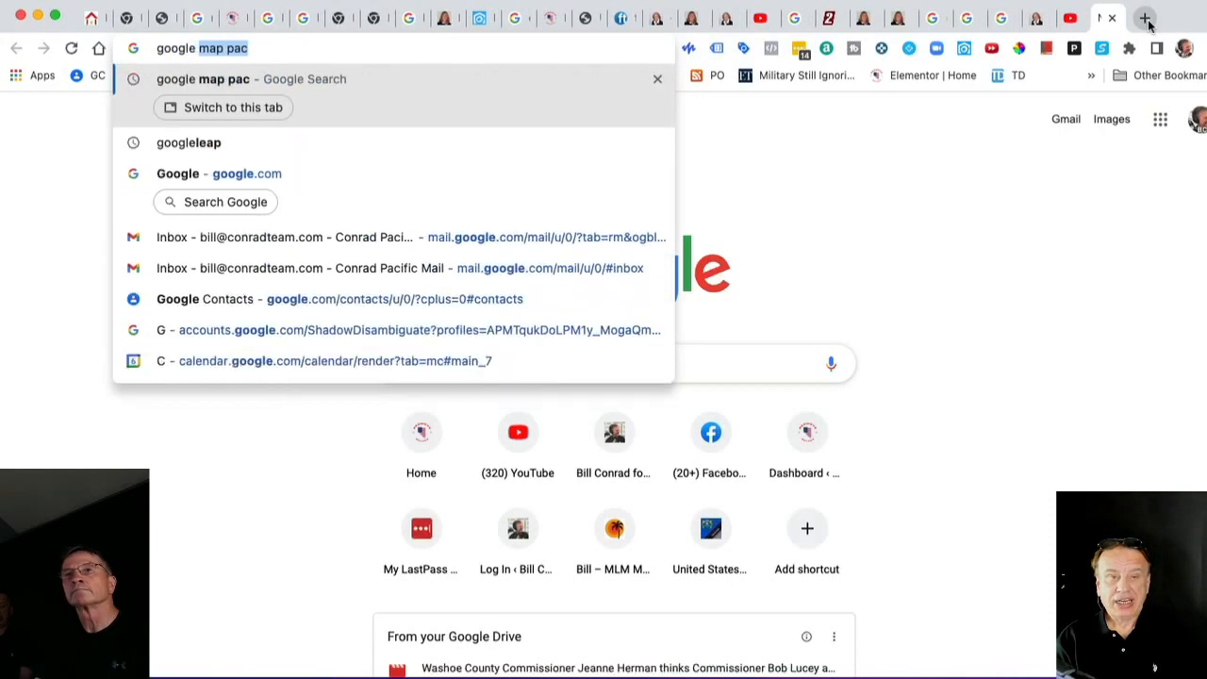
type("google local sea")
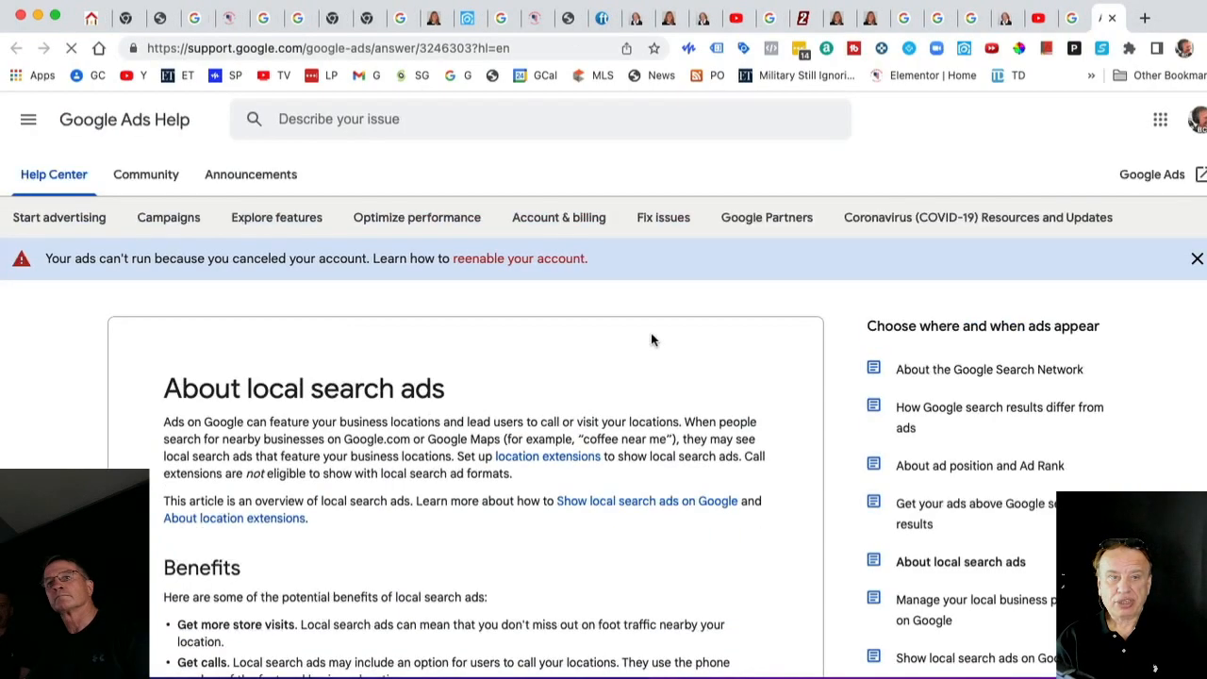
scroll("down", 3)
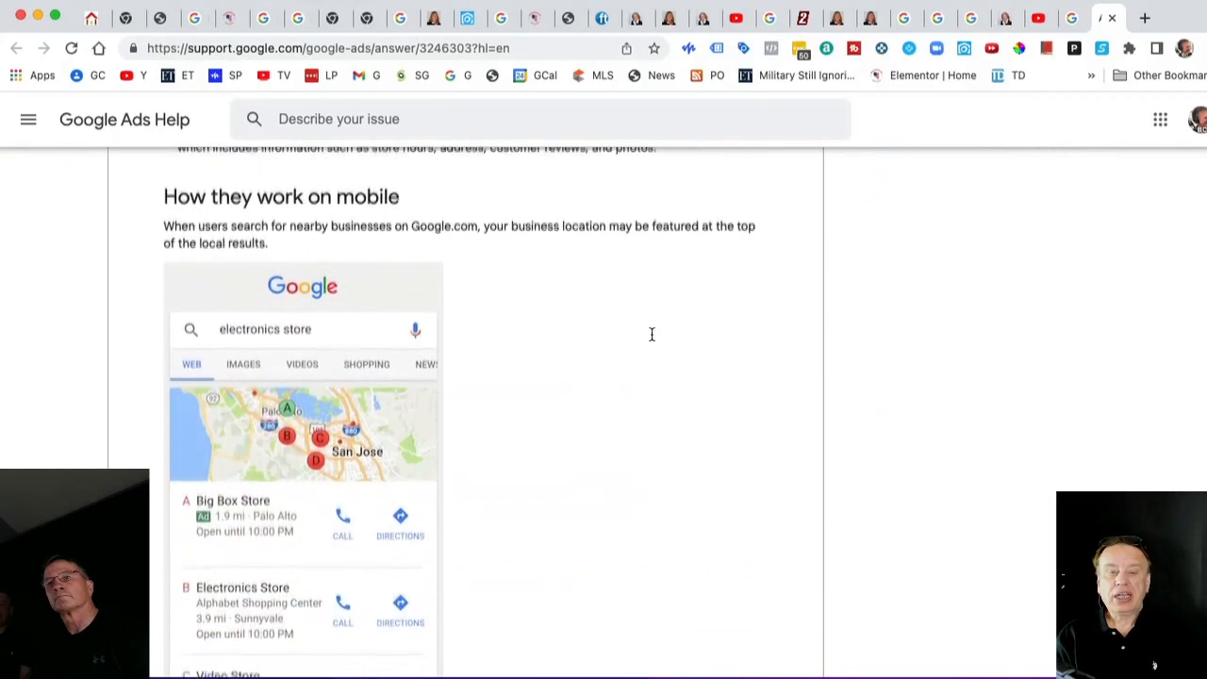
scroll("down", 3)
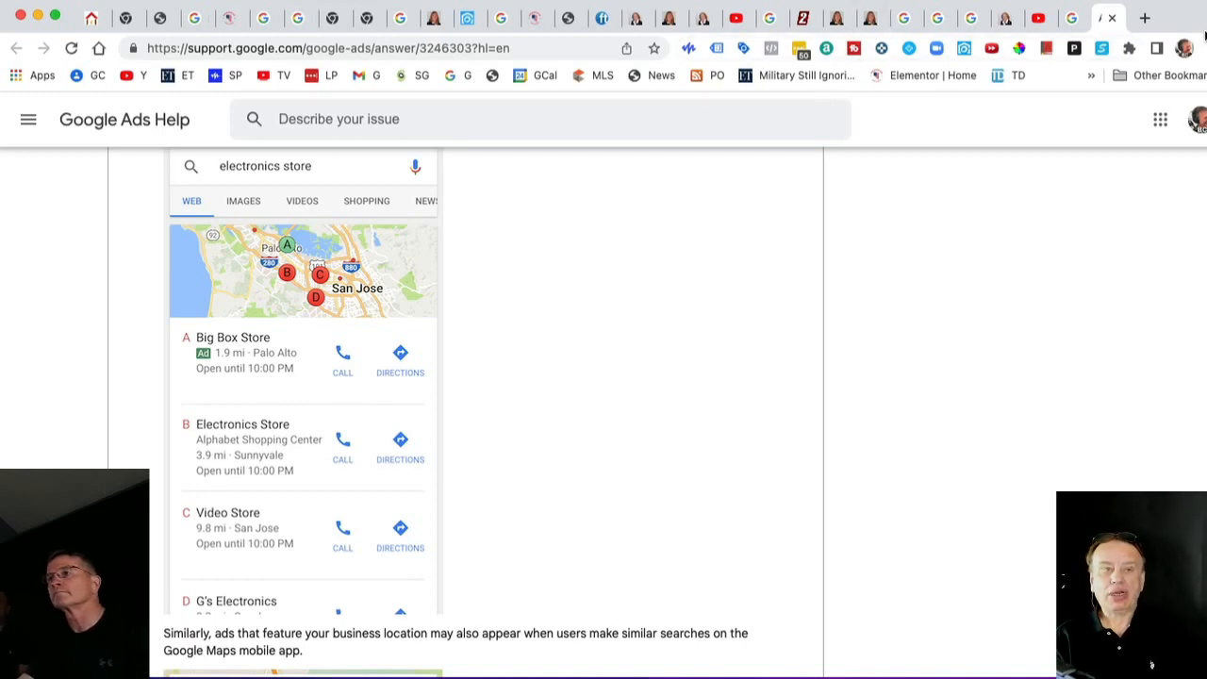
left_click(1143, 17)
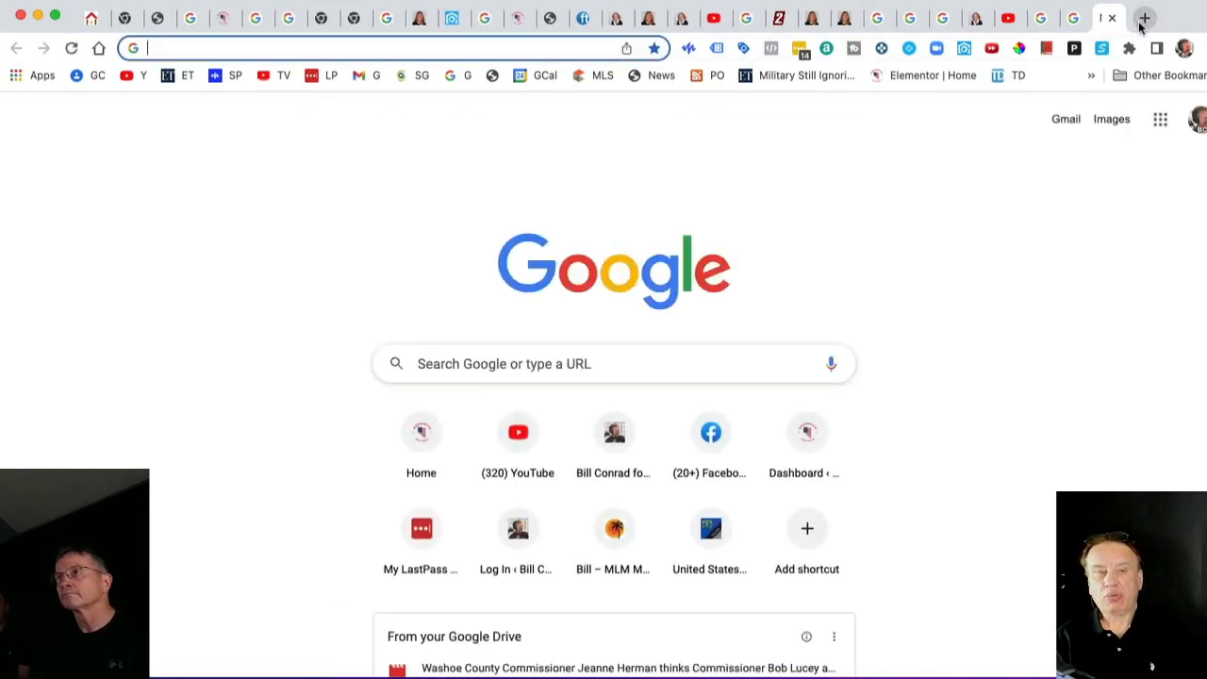
type("karen conrad reno")
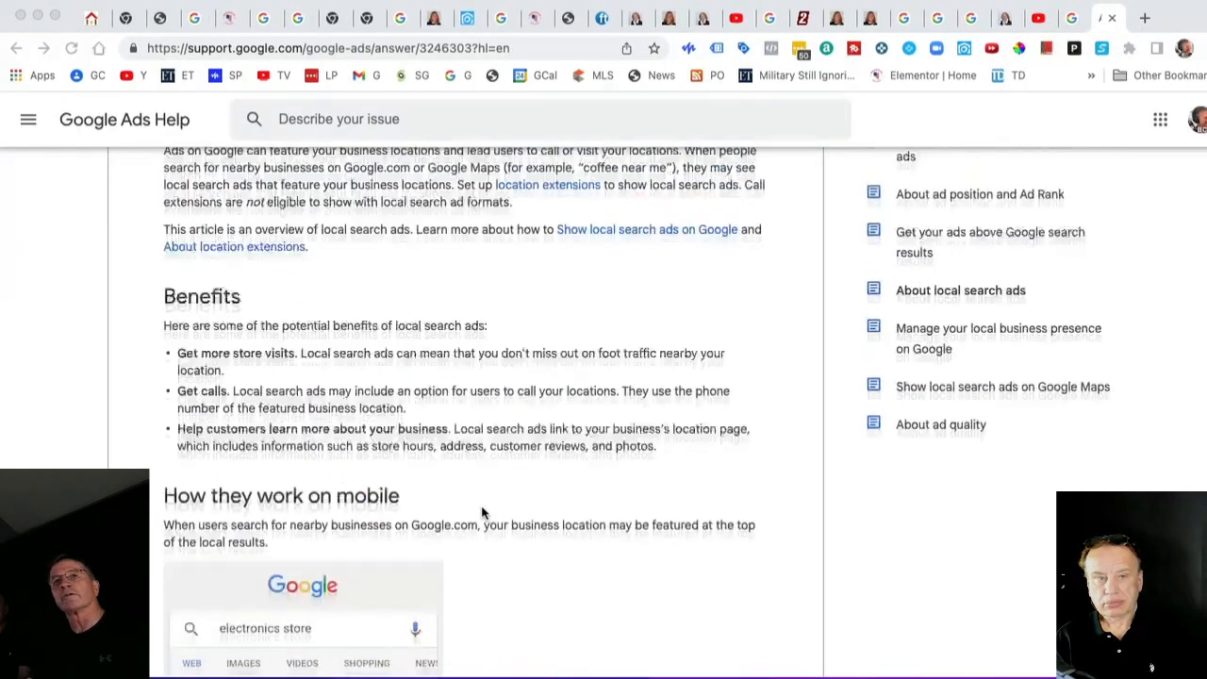
scroll("up", 3)
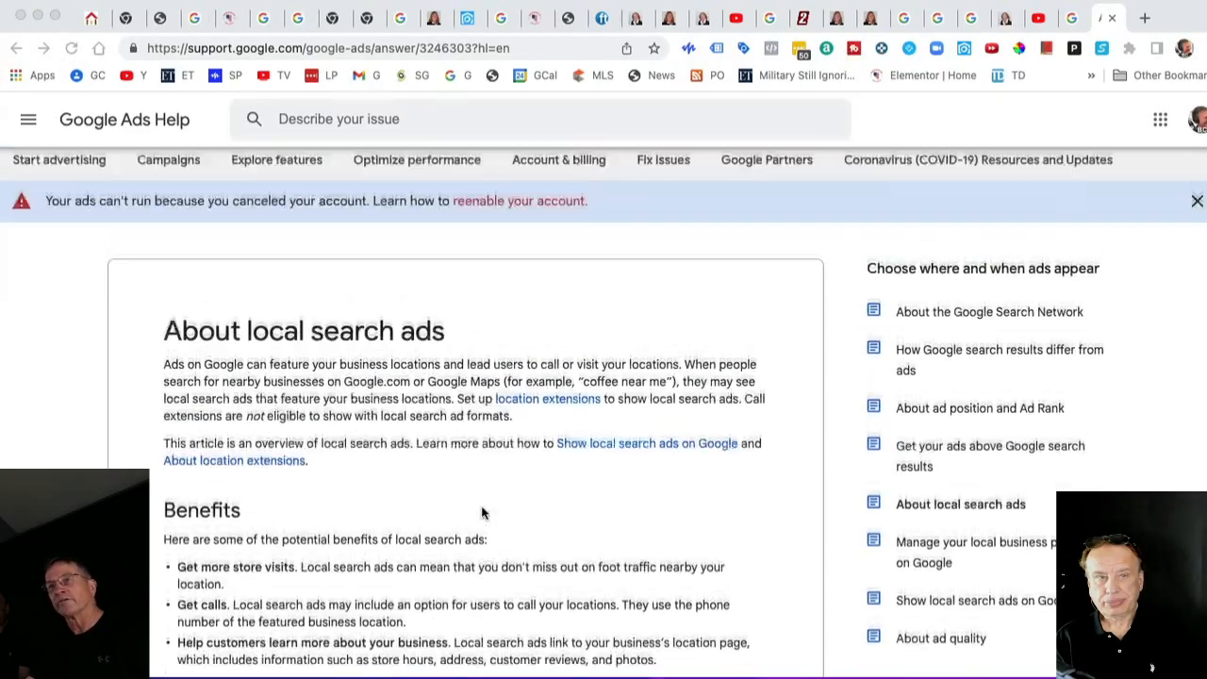
scroll("down", 3)
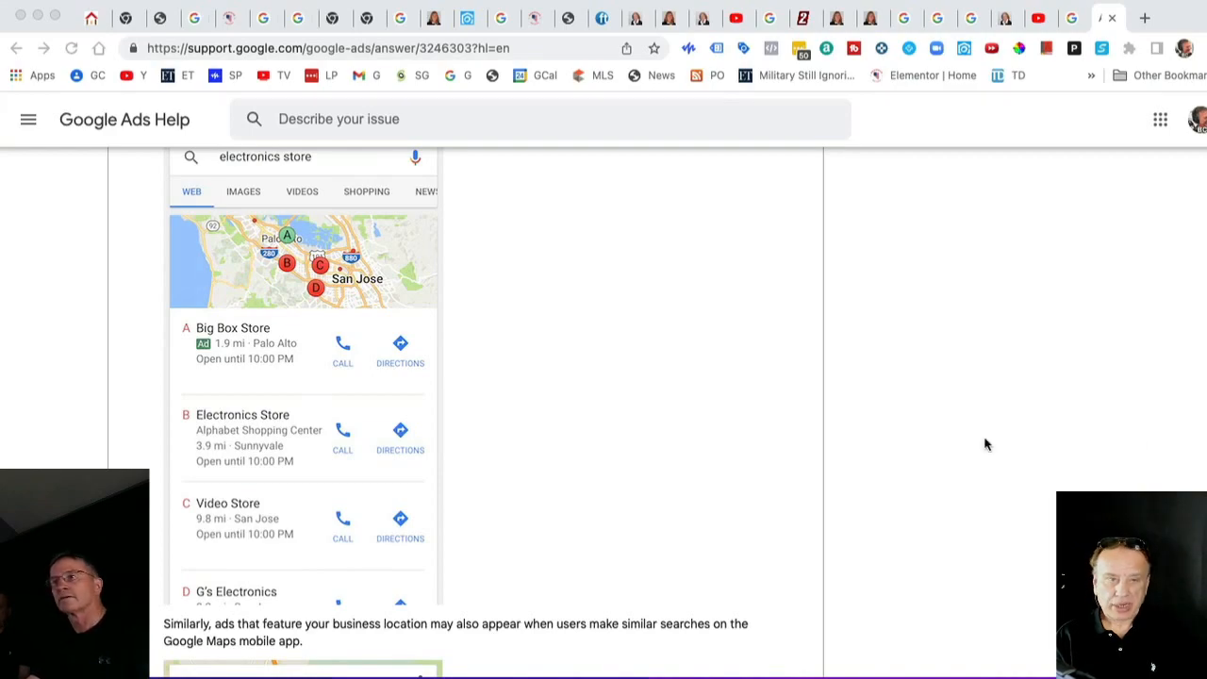
scroll("down", 3)
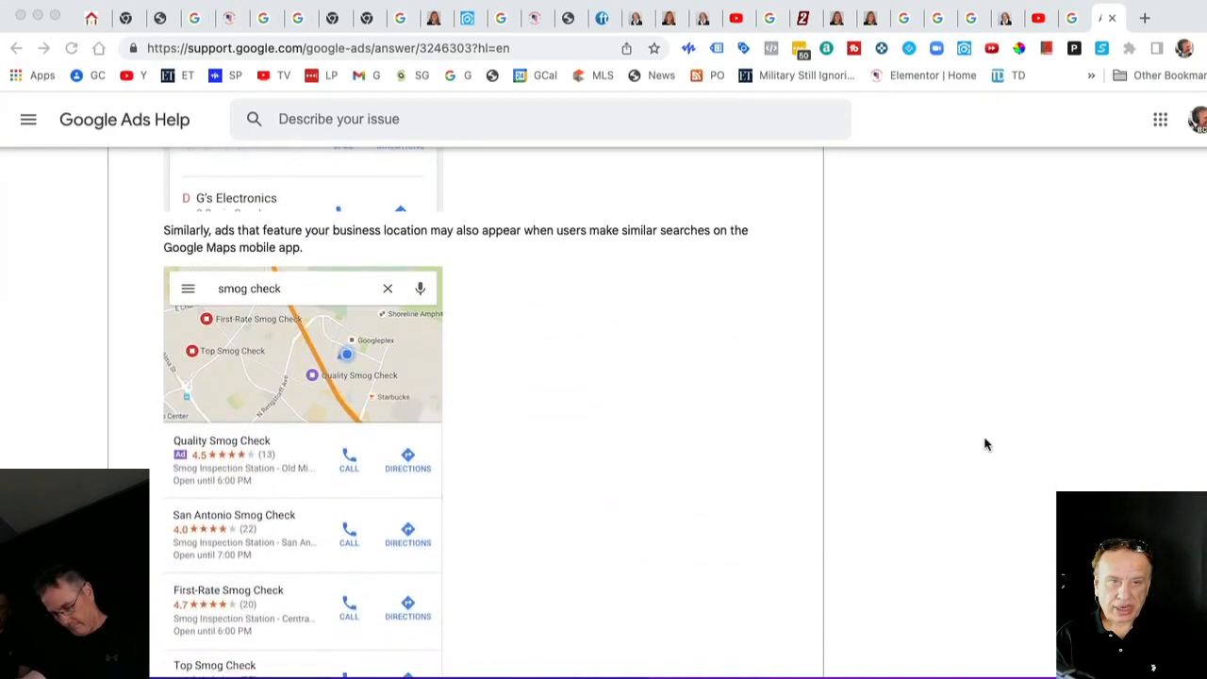
scroll("down", 3)
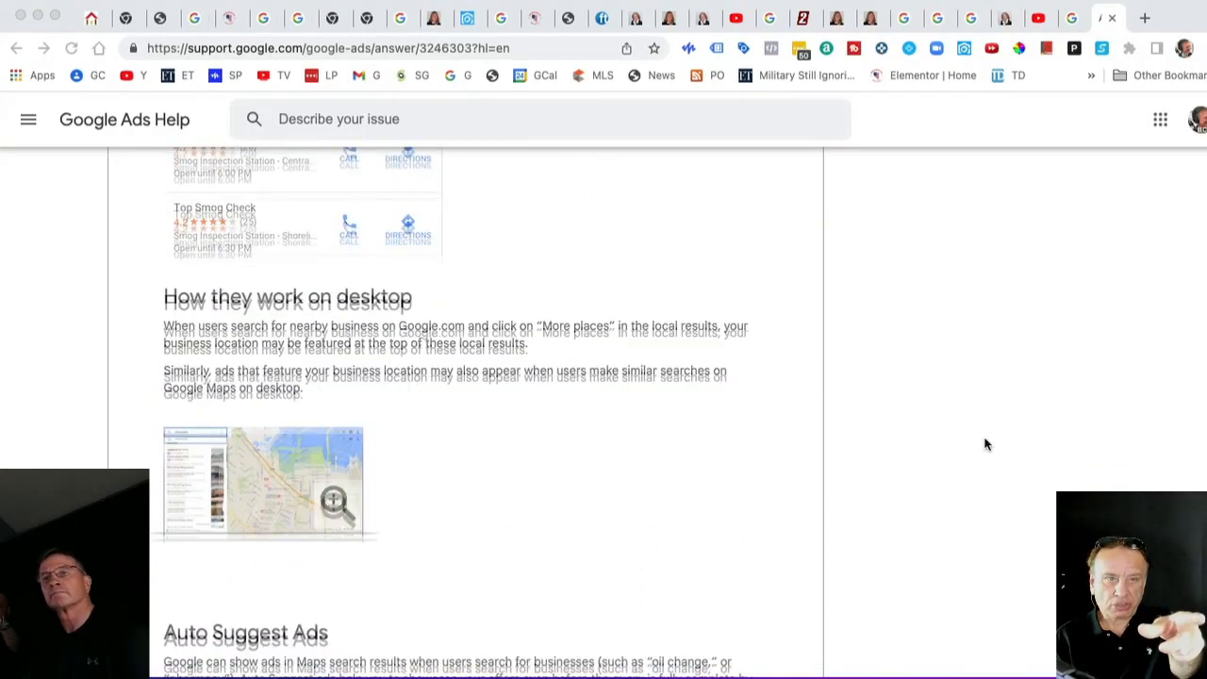
scroll("down", 3)
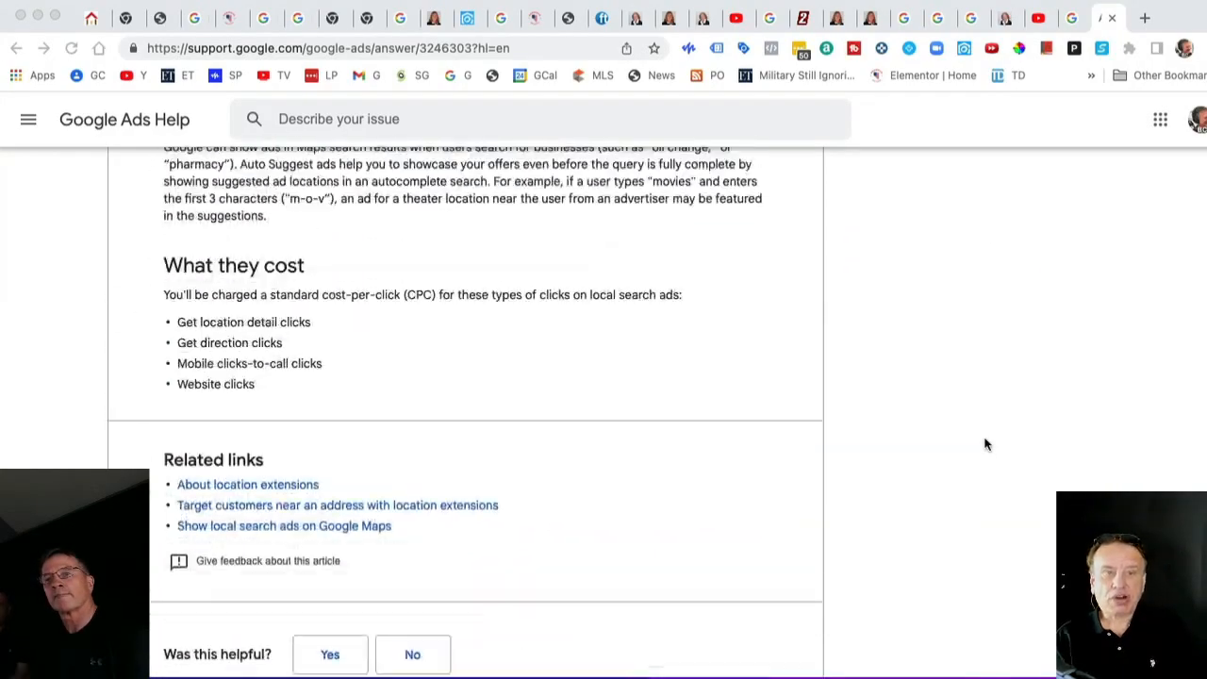
scroll("up", 3)
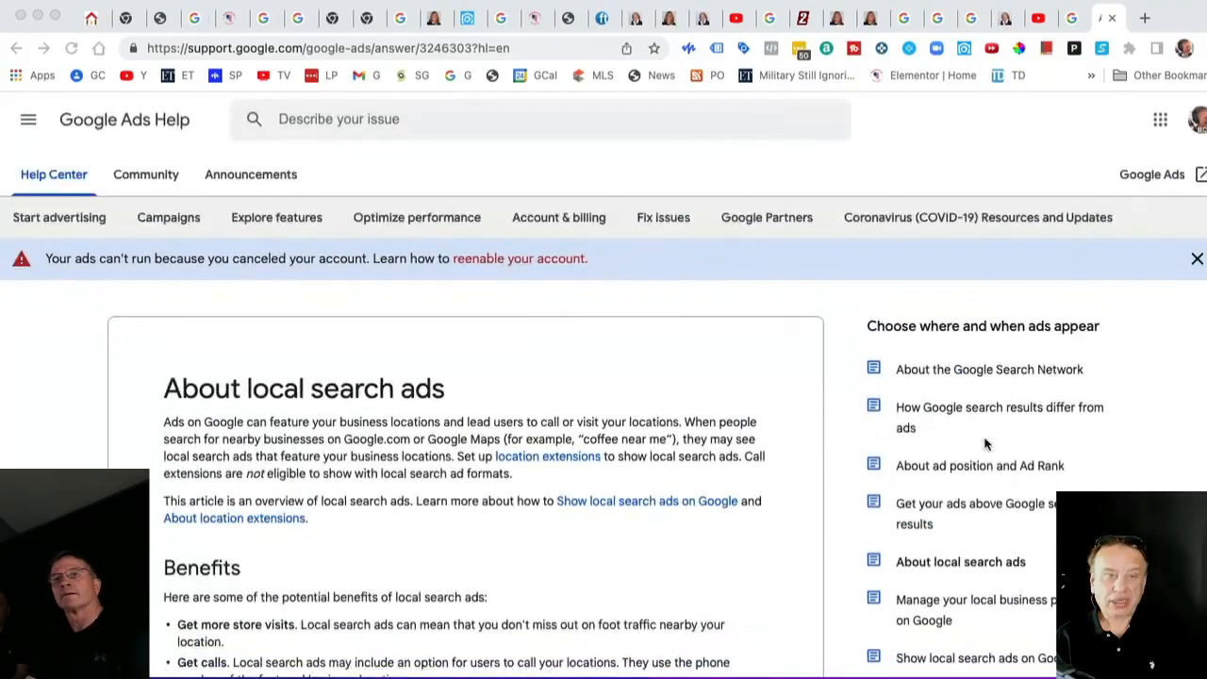
scroll("down", 3)
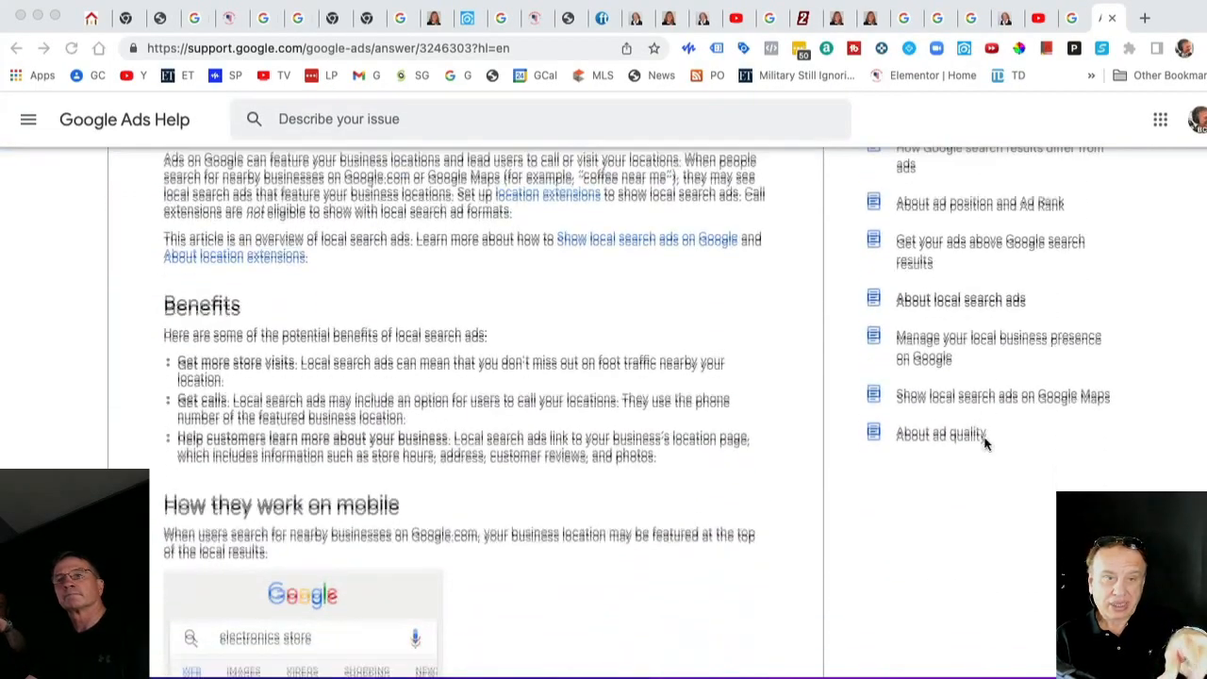
scroll("down", 3)
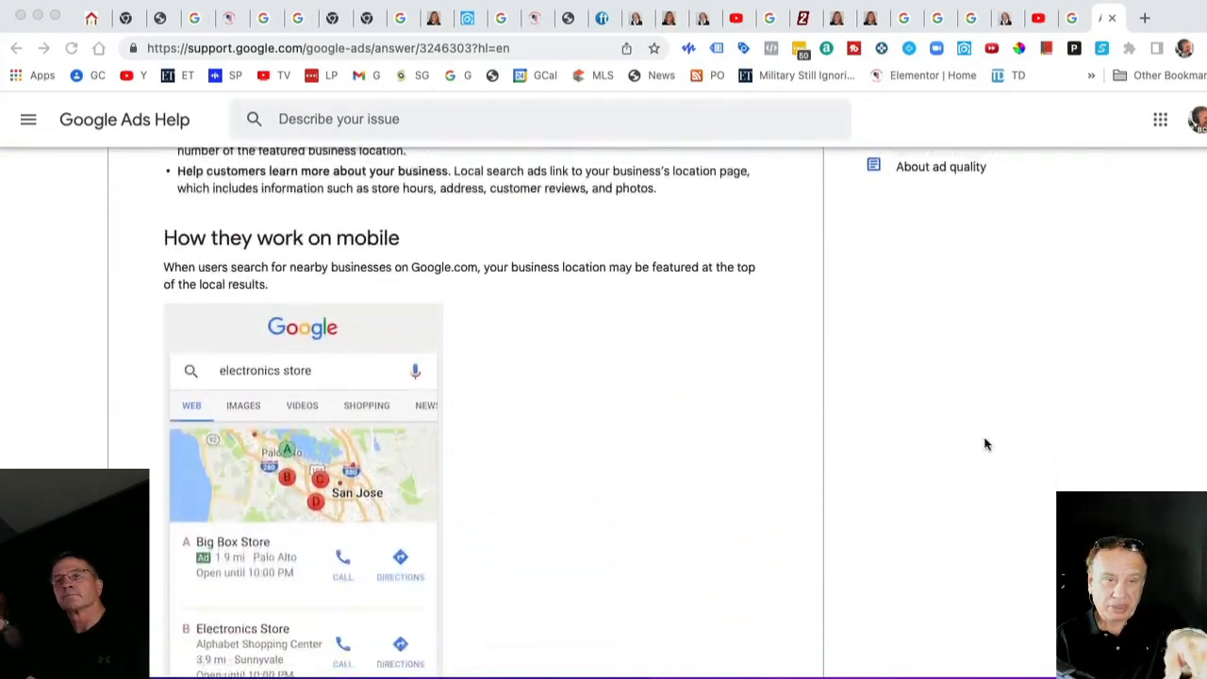
scroll("down", 3)
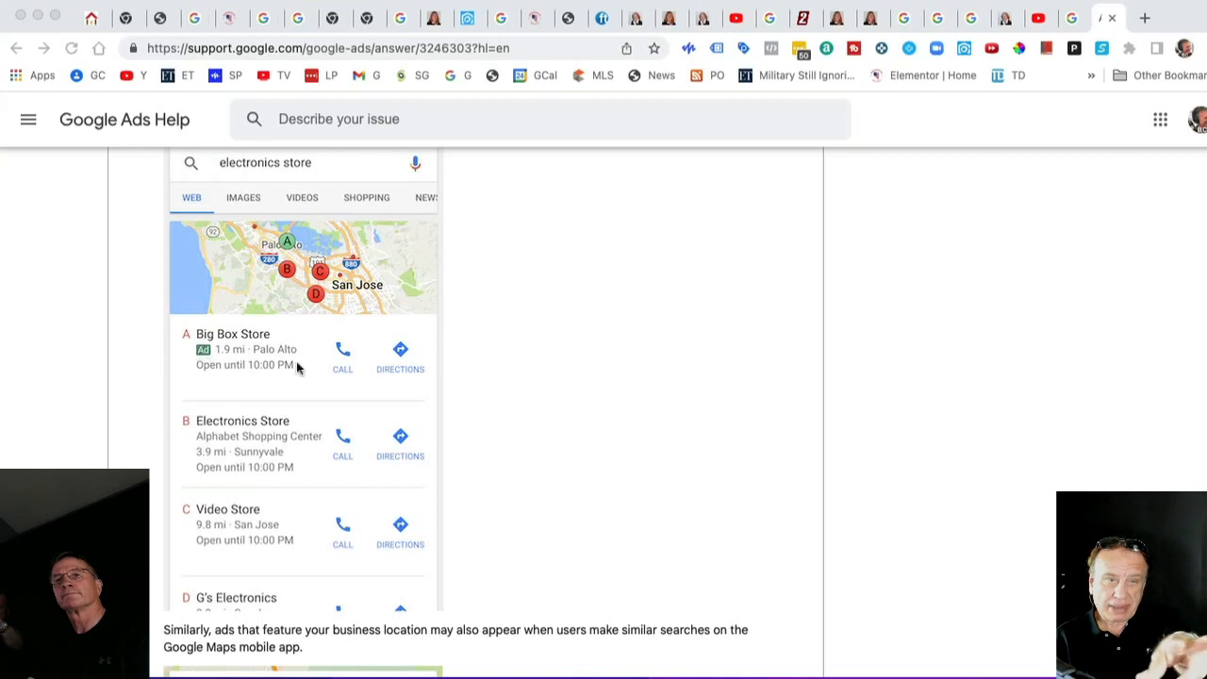
mouse_move(451, 376)
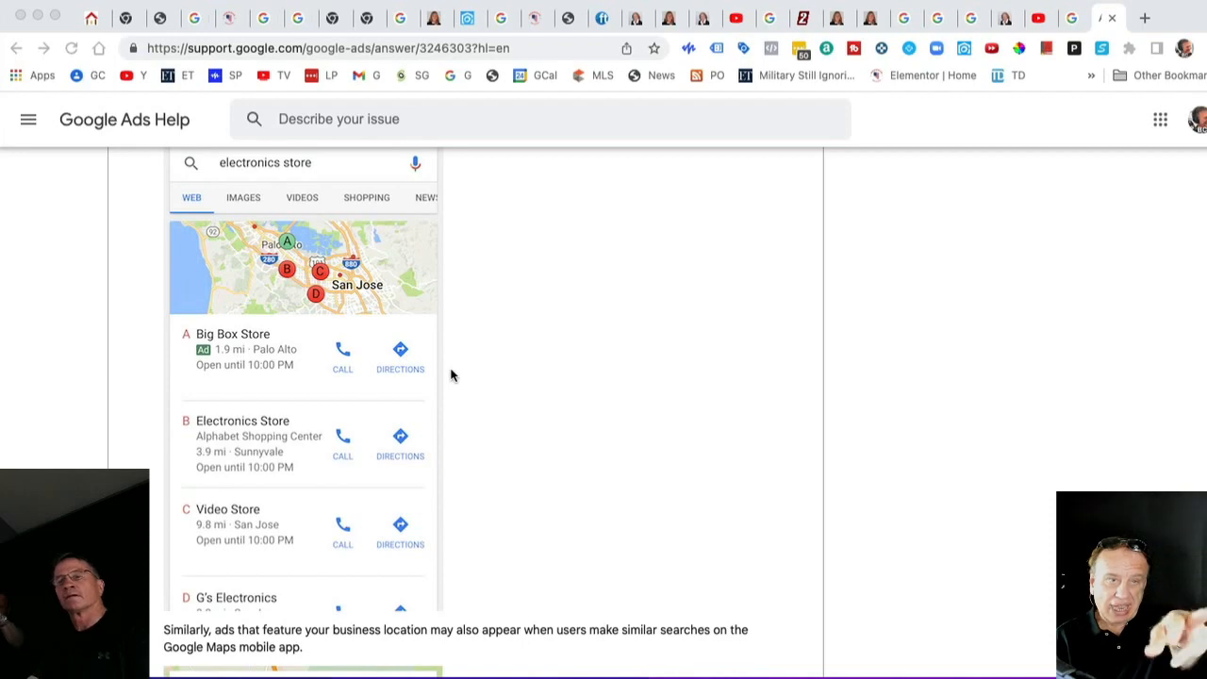
scroll("down", 3)
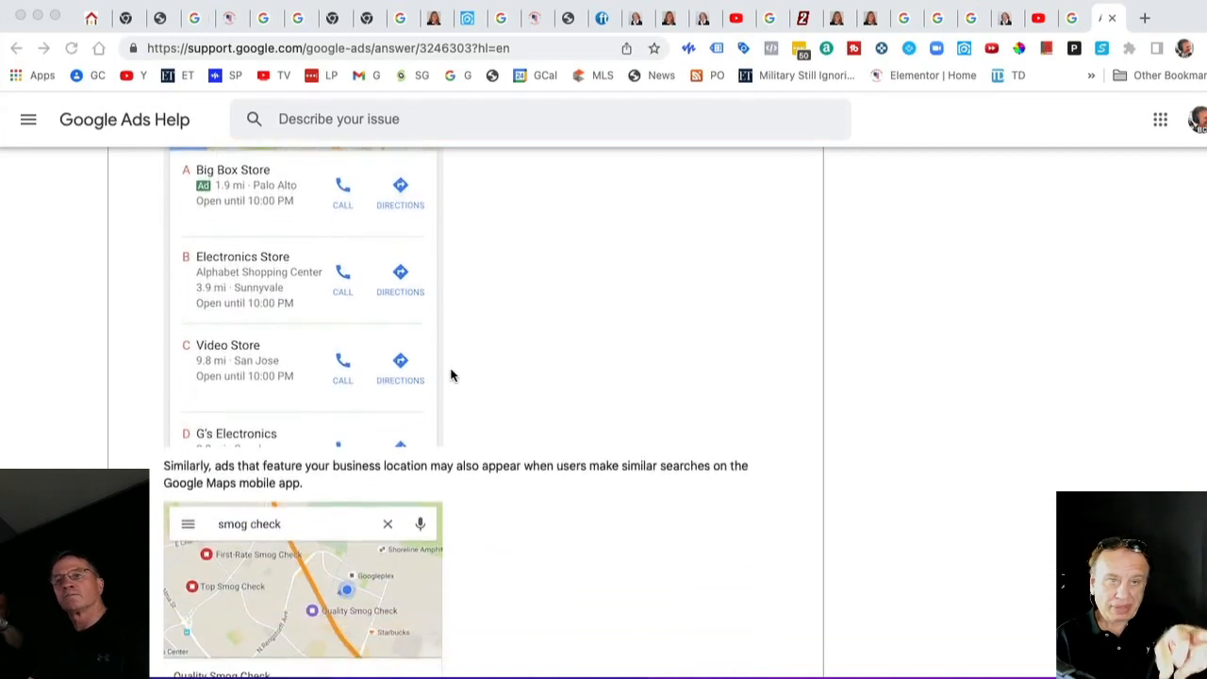
scroll("down", 3)
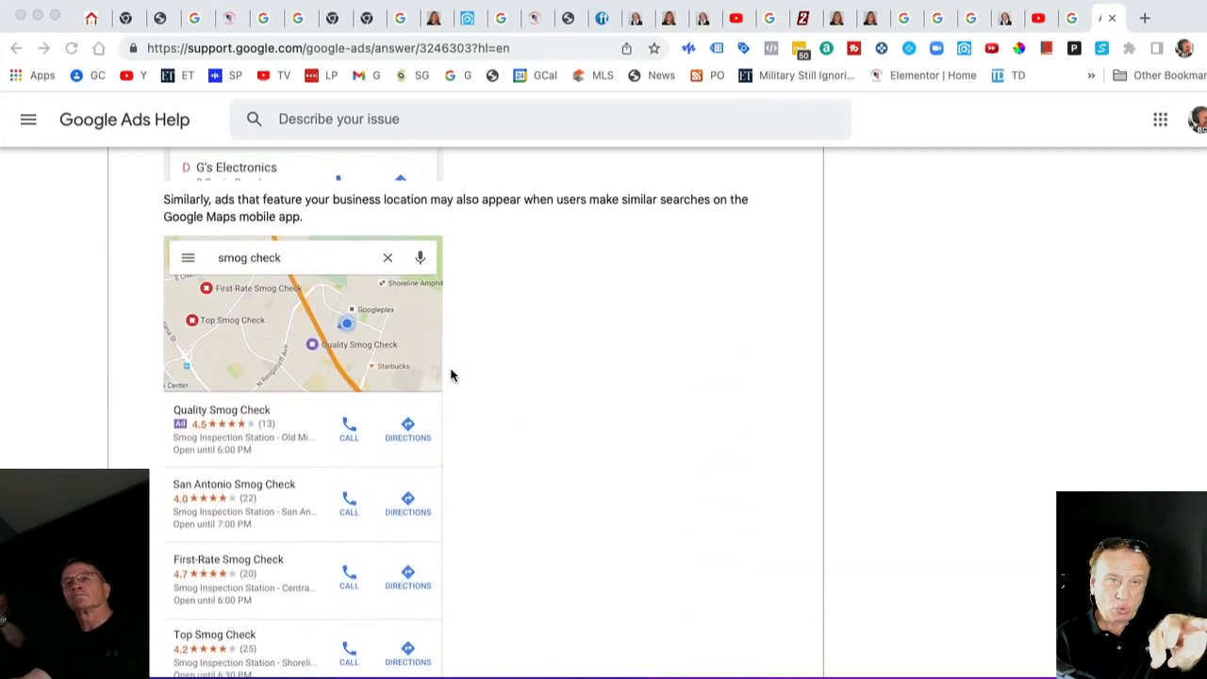
scroll("down", 3)
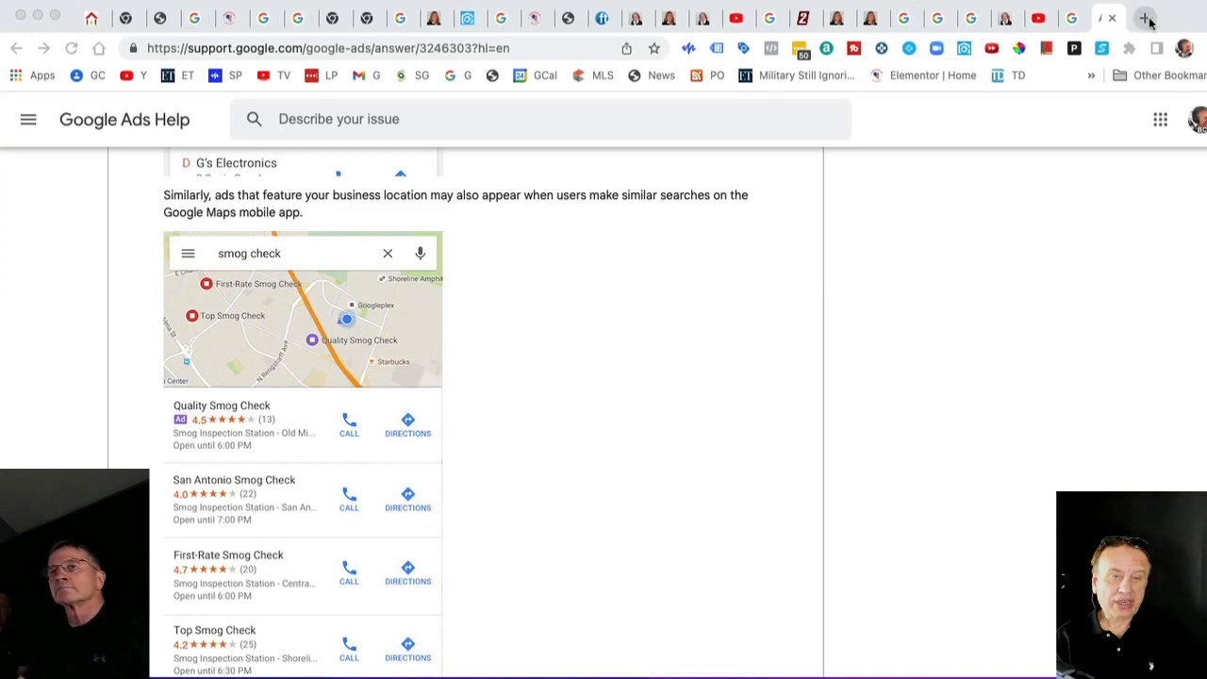
Step: Look over the mail-right.com home page, then return to the 'google local search' results
left_click(1144, 16)
type("https://www.mail-right.com")
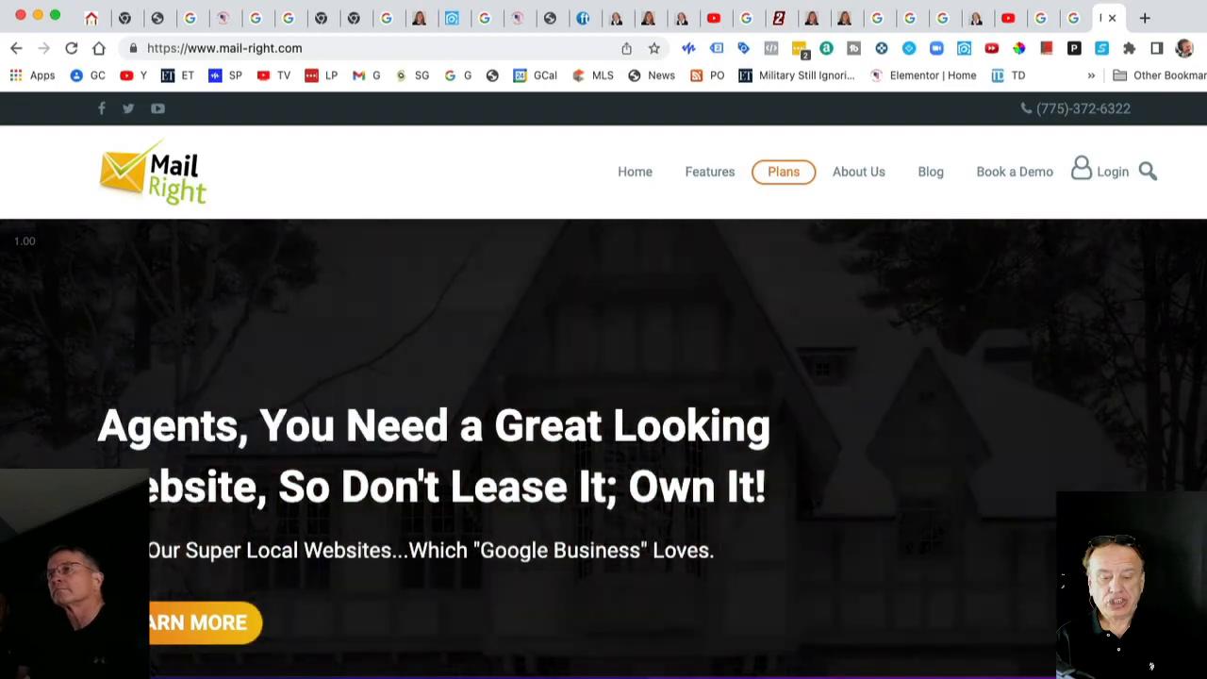
scroll("down", 3)
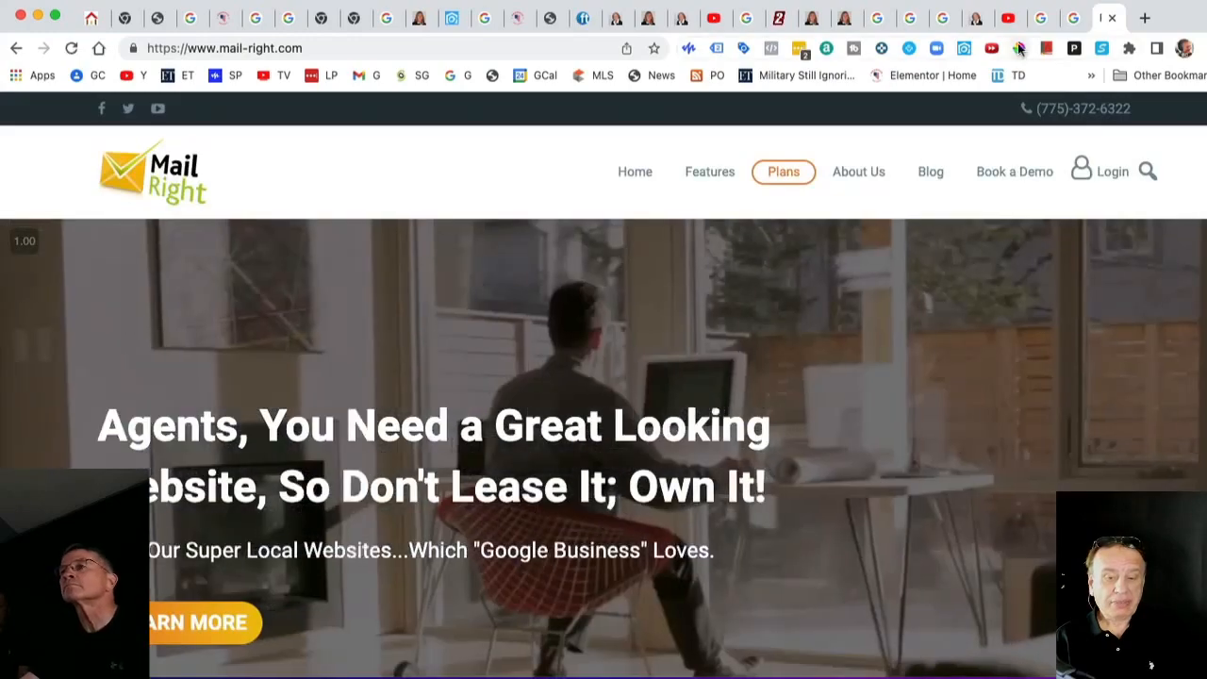
left_click(1037, 17)
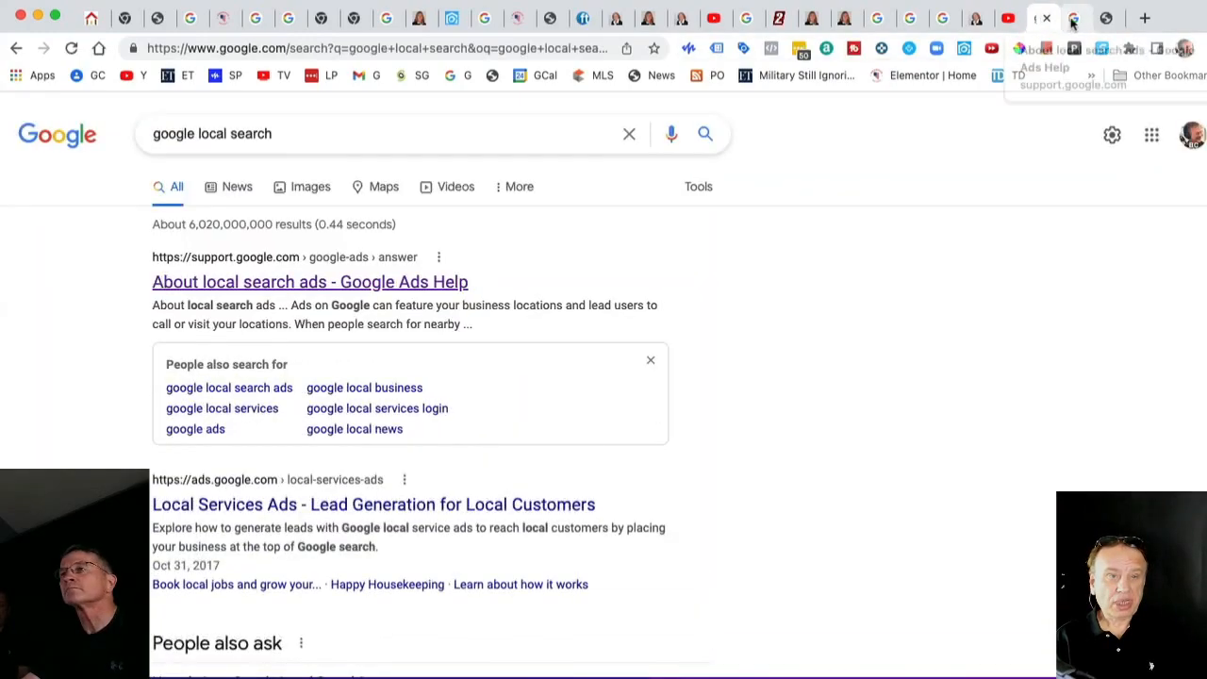
Step: Reopen the About local search ads article from the Google results
left_click(310, 280)
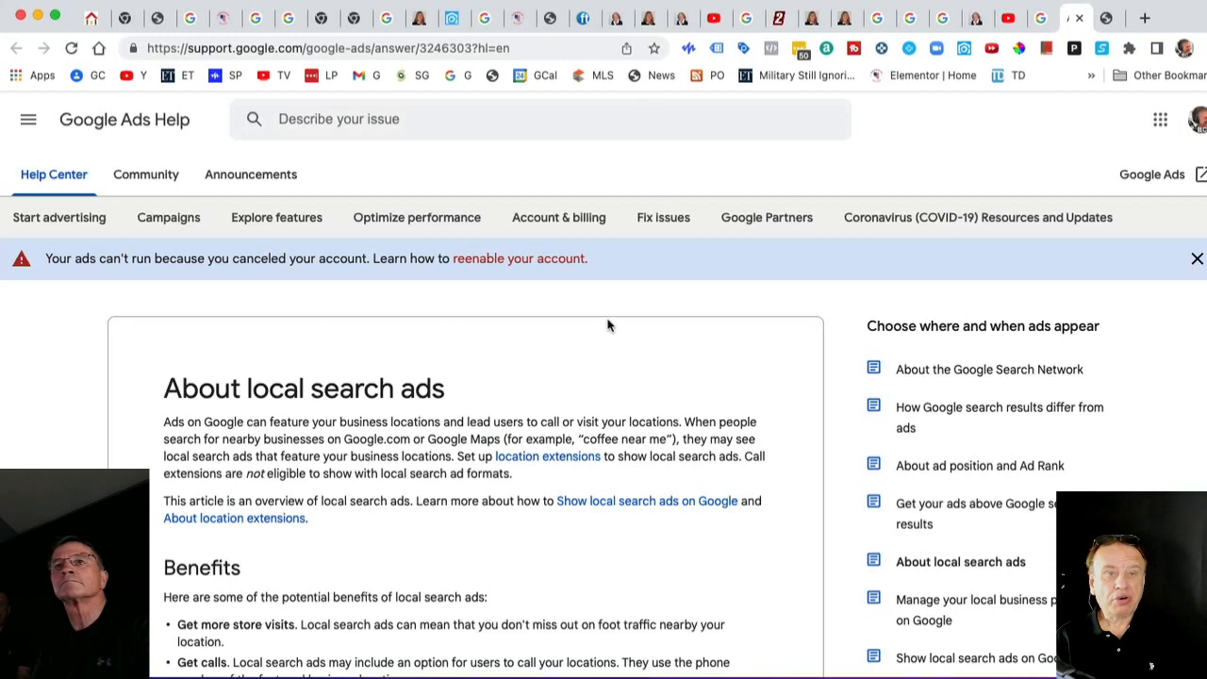
mouse_move(650, 329)
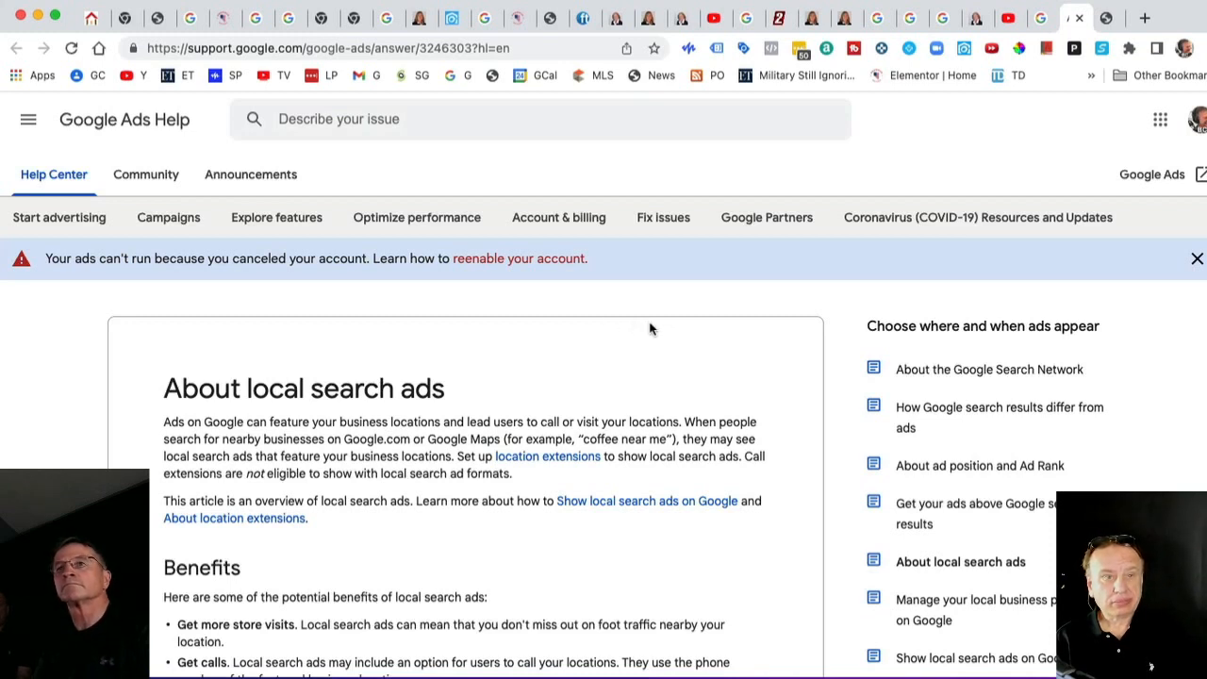